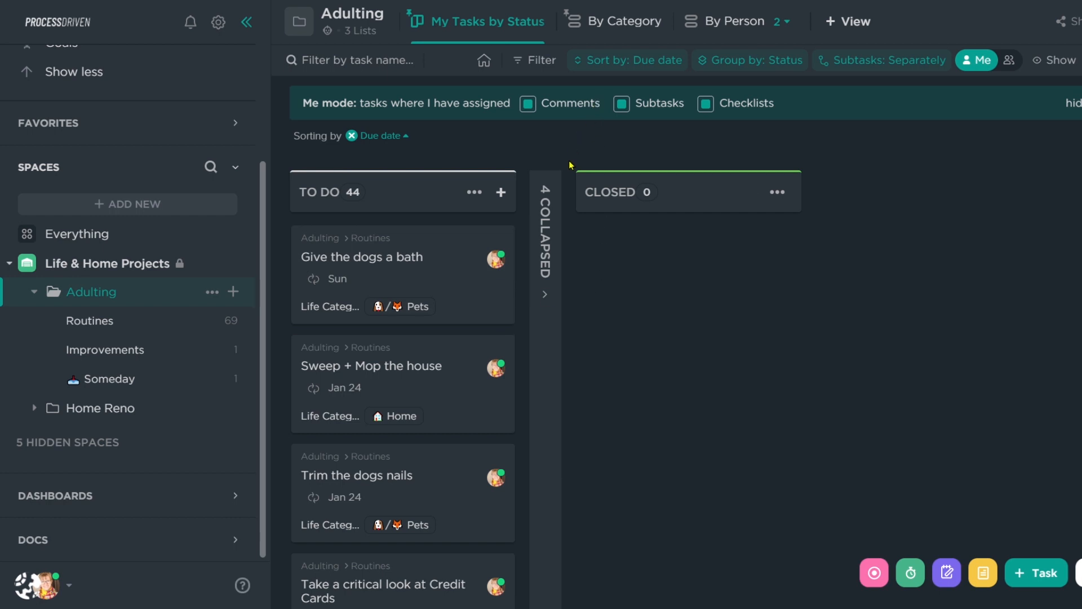
mouse_move(682, 222)
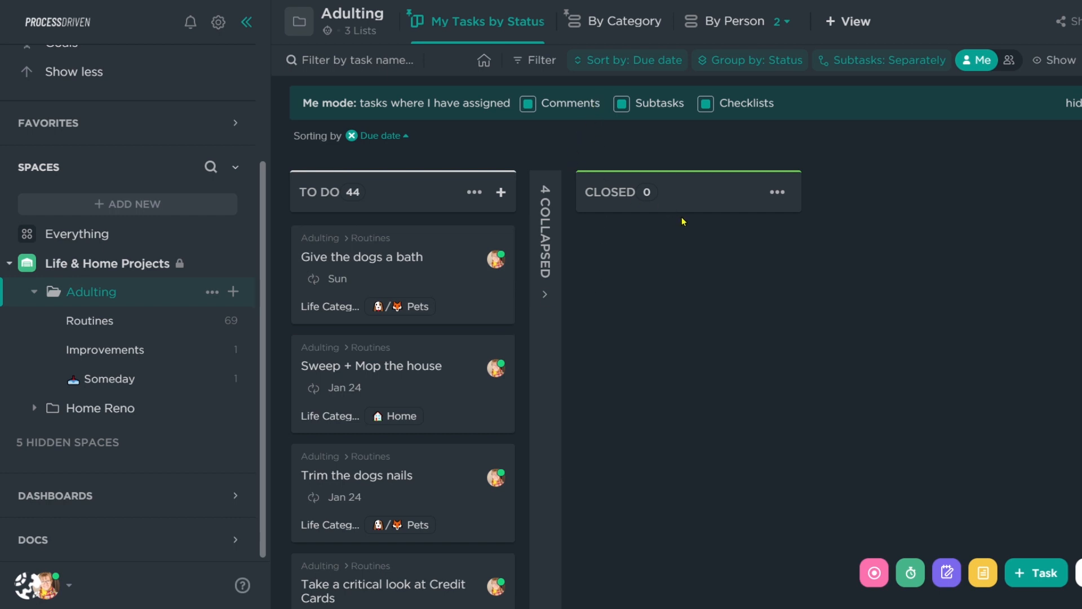
mouse_move(695, 272)
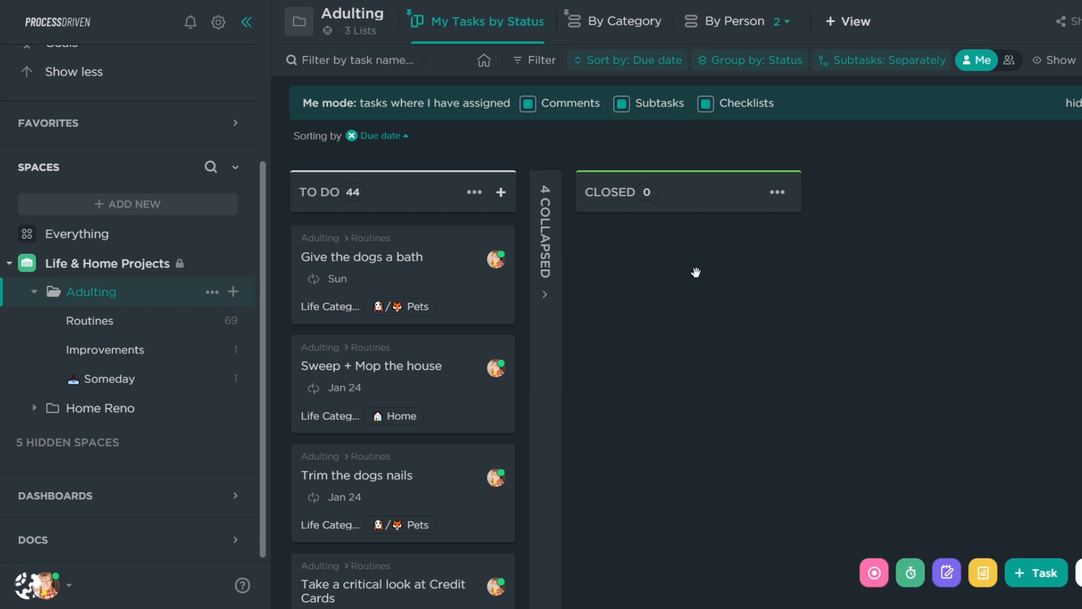
mouse_move(699, 264)
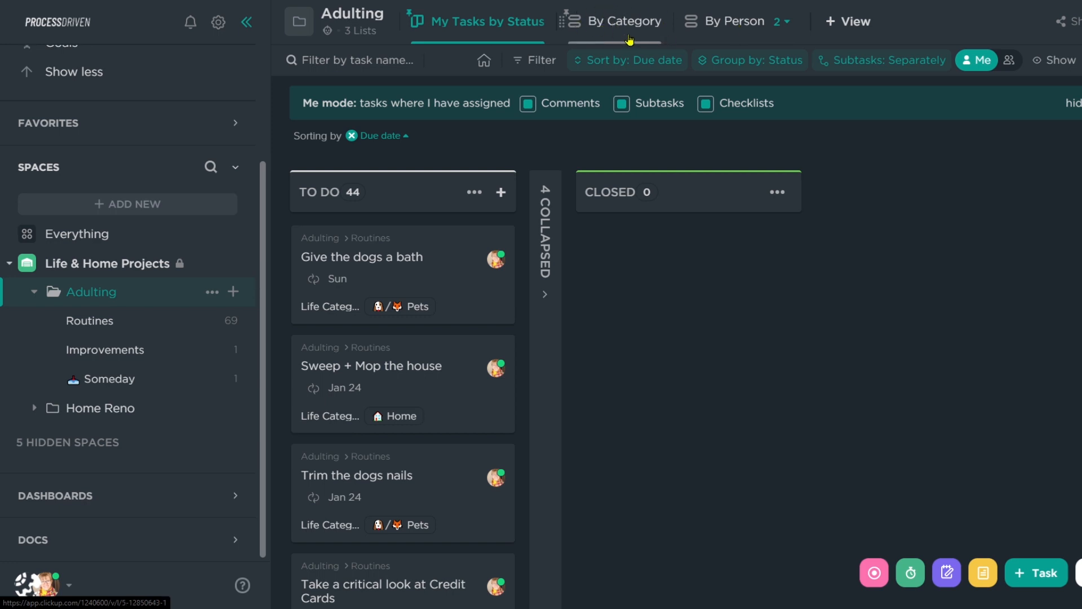
Glance at the By Category list, then return to the status board view.
left_click(621, 20)
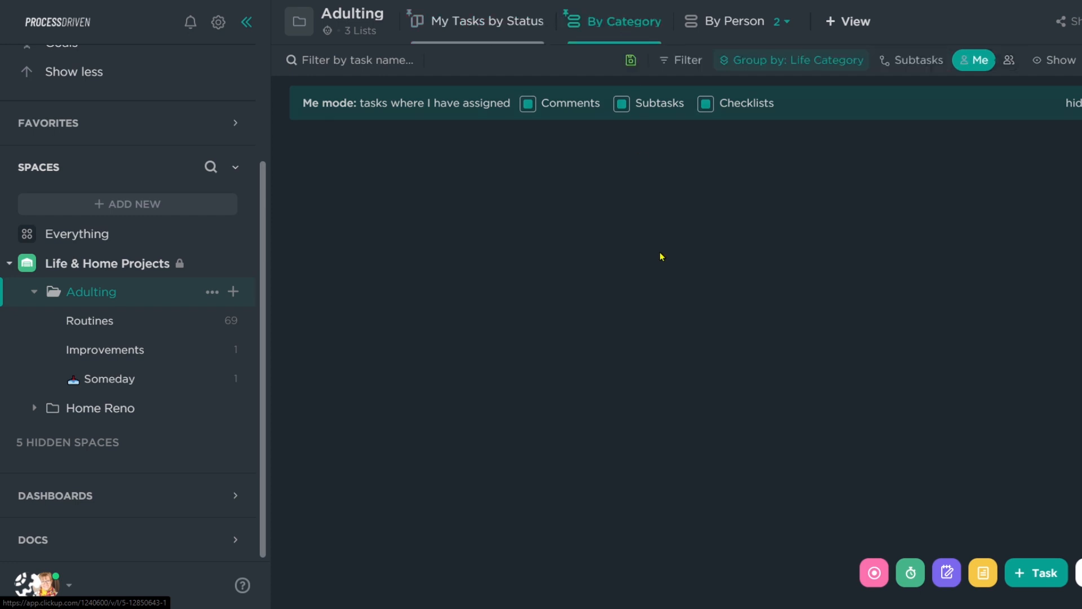
left_click(974, 59)
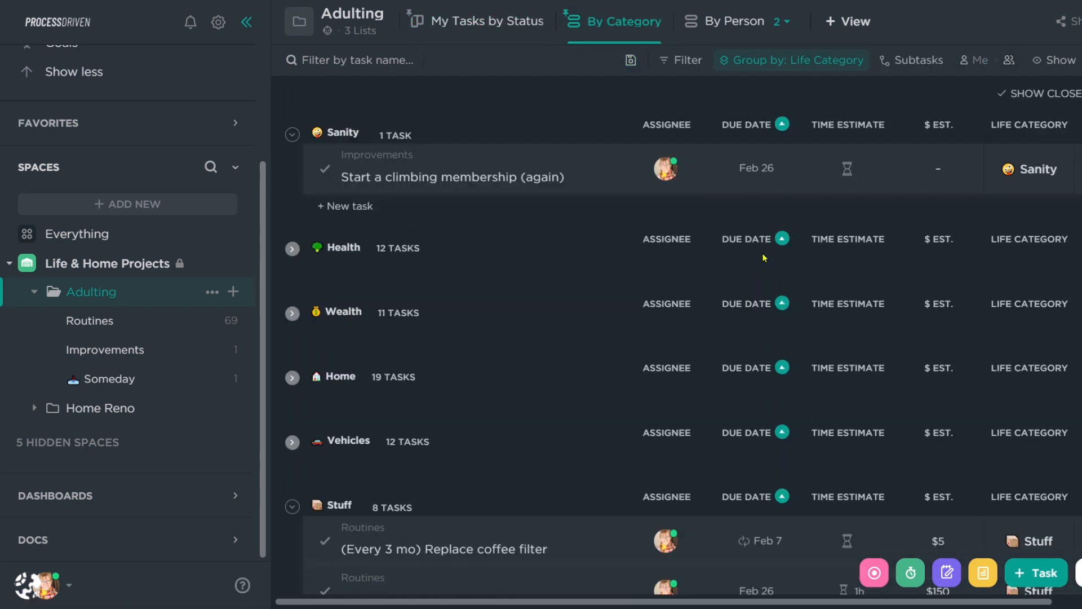
mouse_move(738, 21)
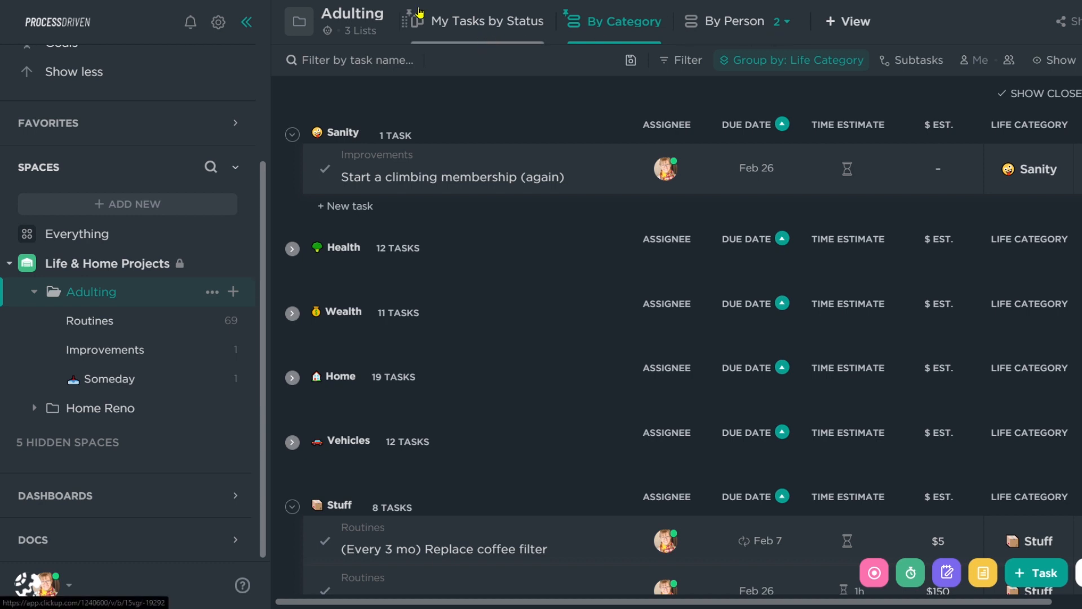
left_click(487, 21)
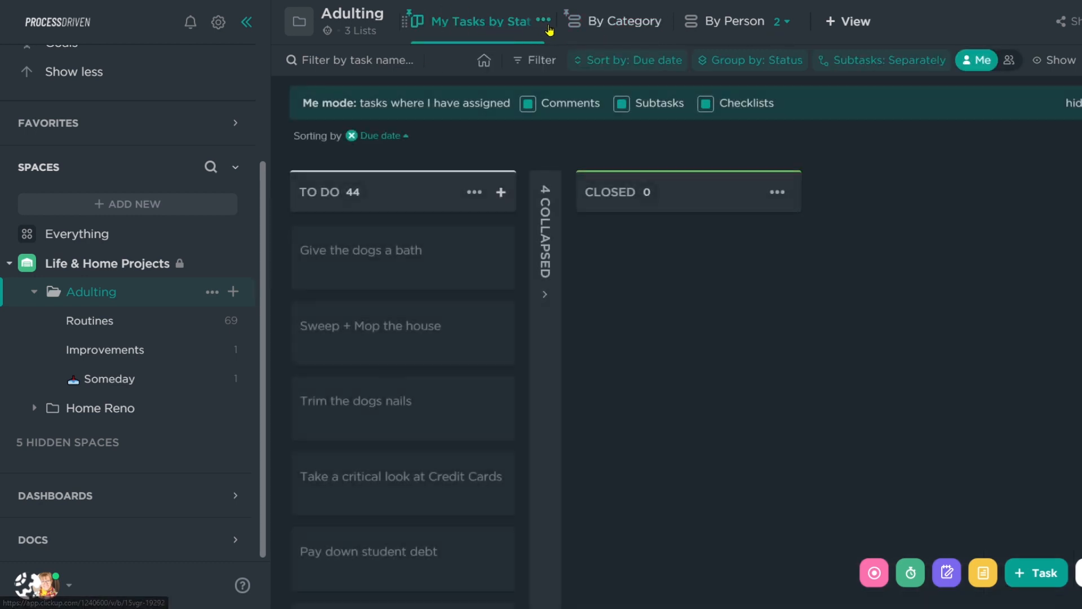
Review the status board's view options, including subtask display and Default to Me mode.
left_click(545, 21)
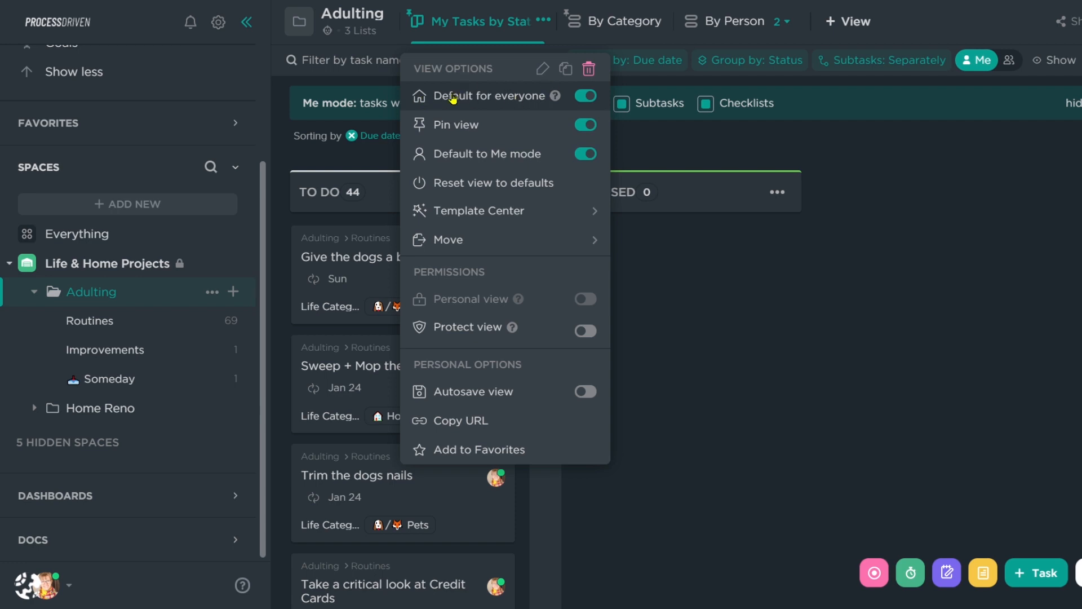
mouse_move(109, 296)
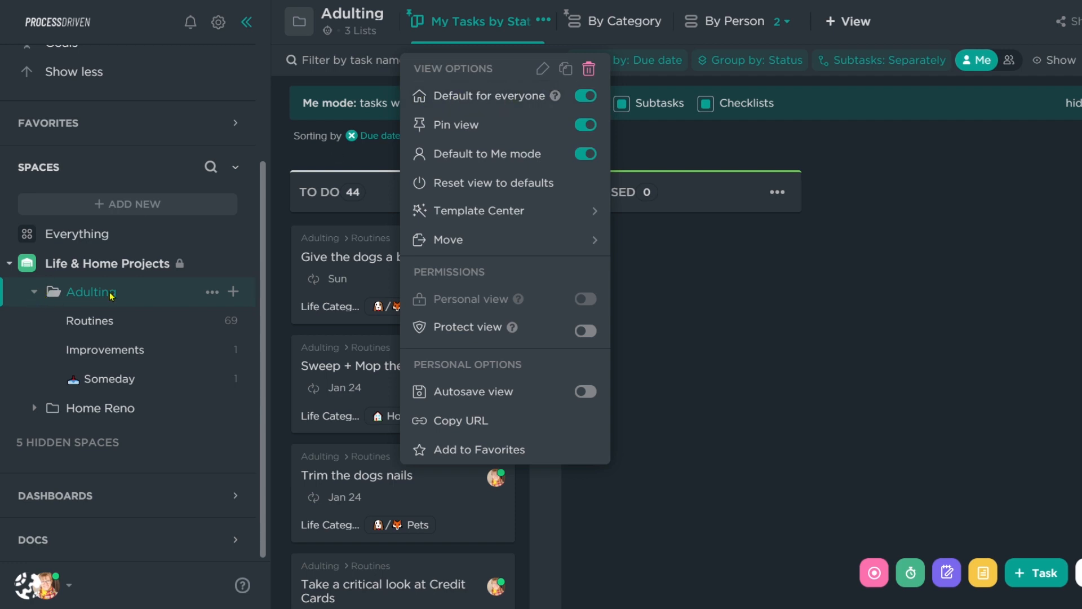
mouse_move(930, 203)
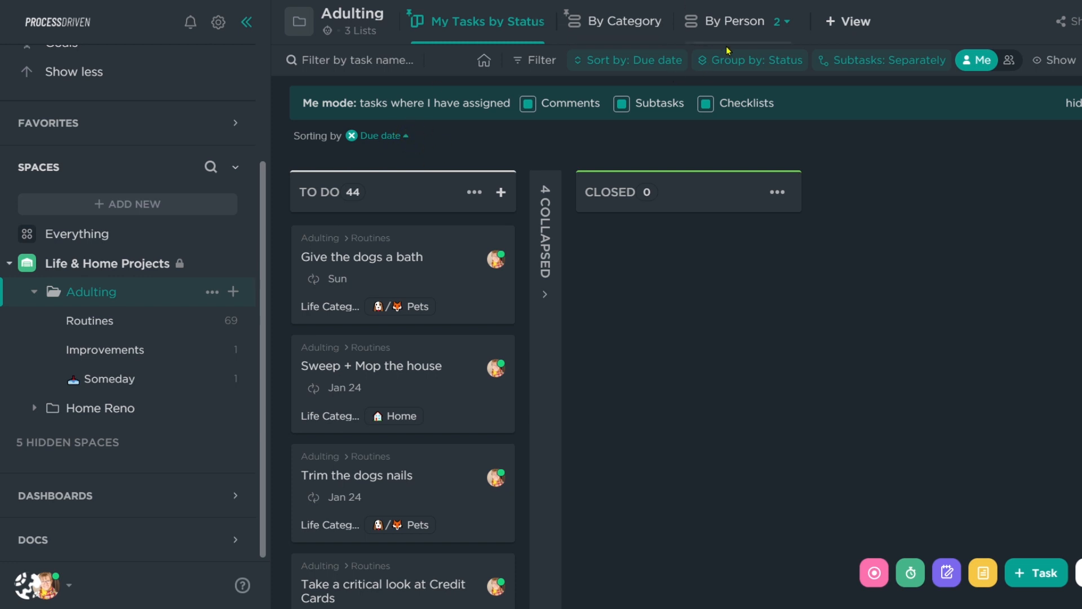
mouse_move(749, 60)
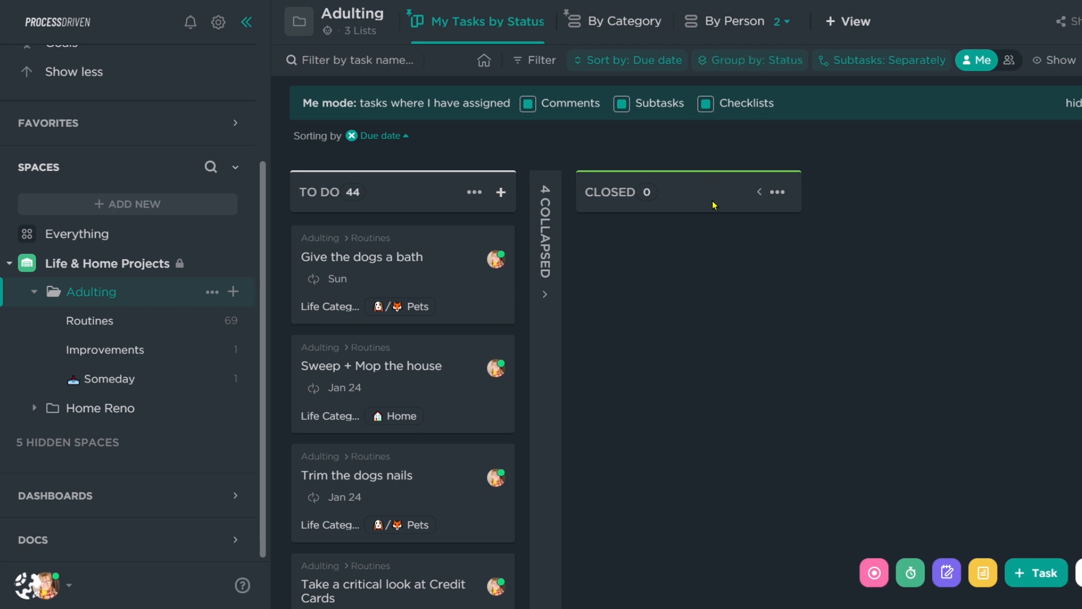
mouse_move(751, 444)
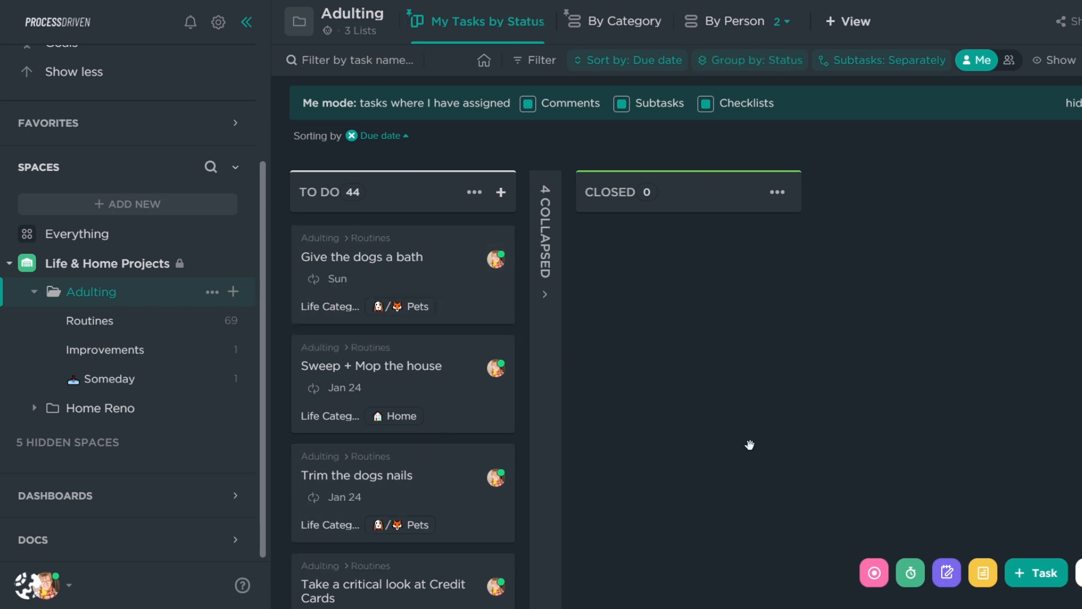
mouse_move(751, 59)
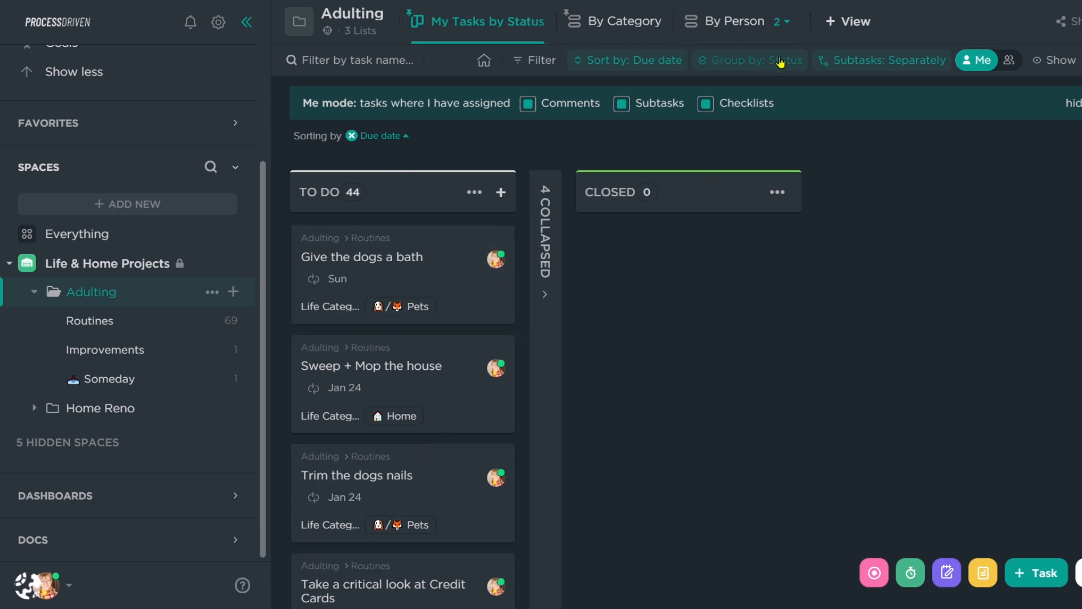
left_click(750, 59)
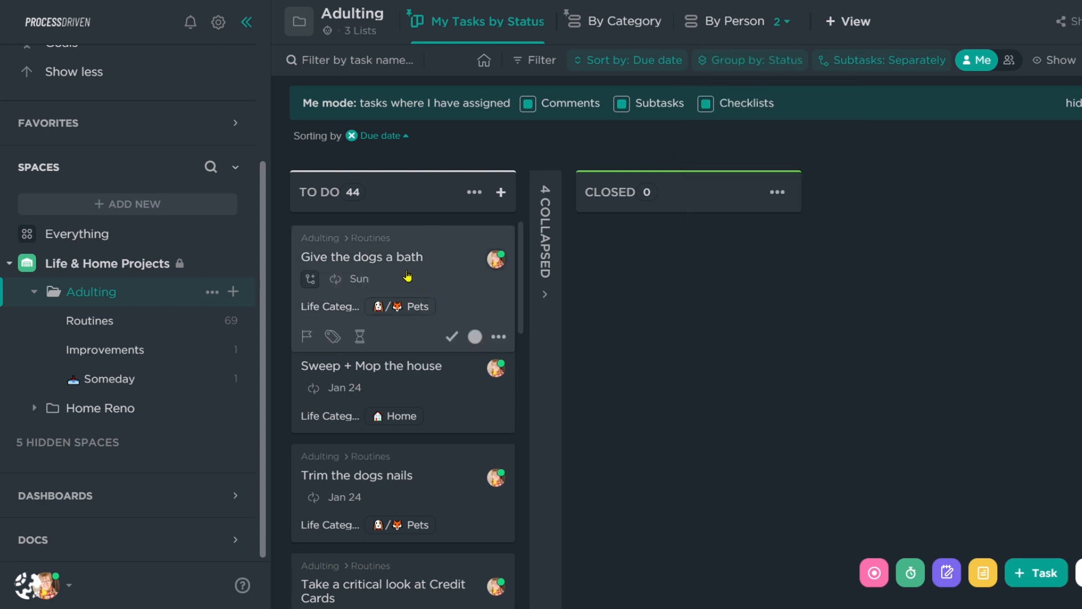
mouse_move(466, 296)
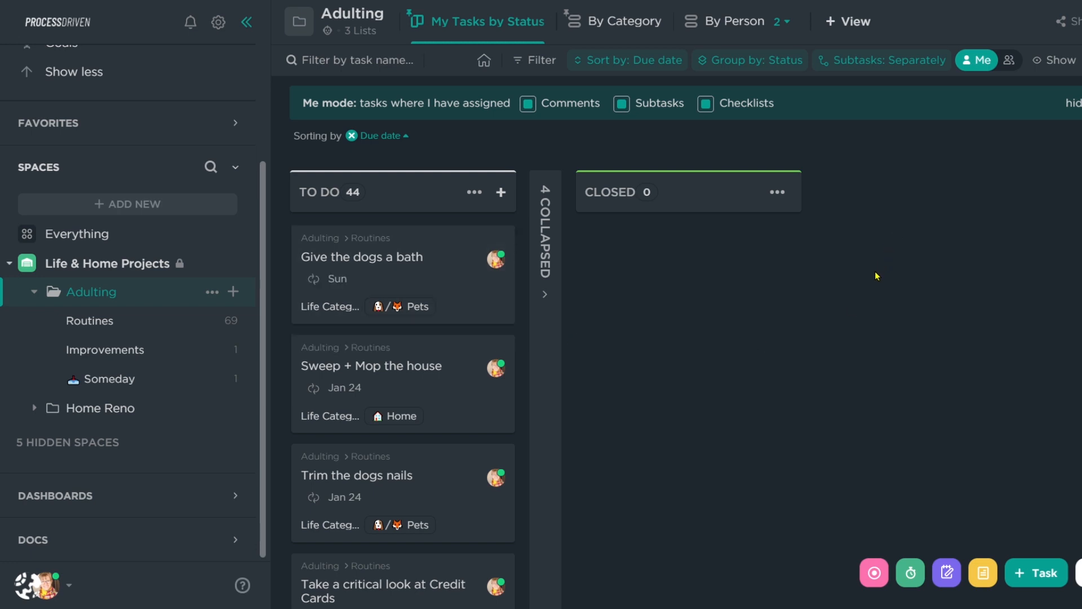
left_click(888, 59)
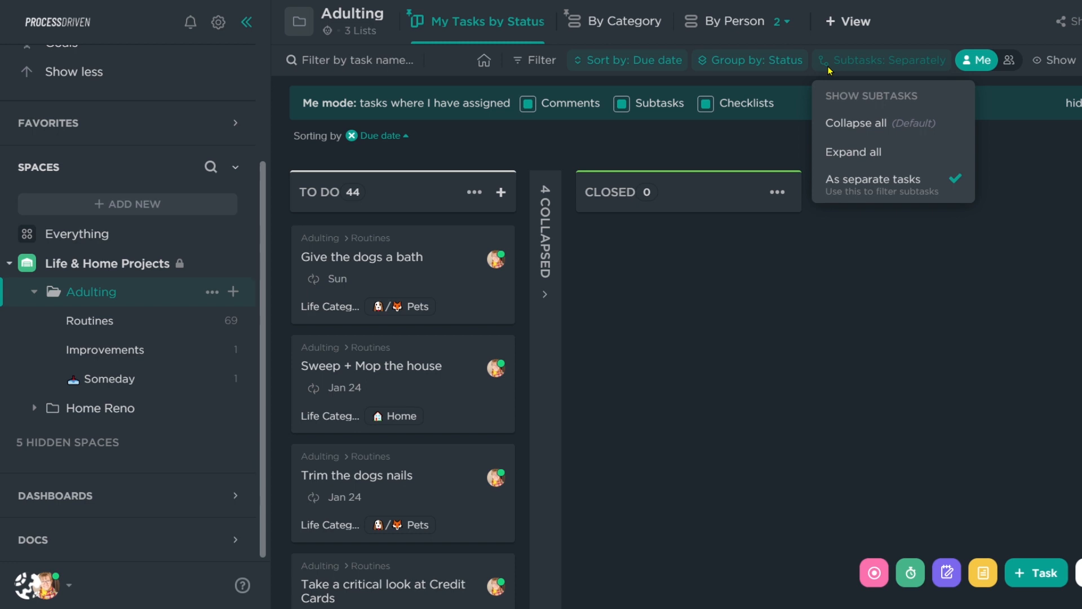
mouse_move(868, 199)
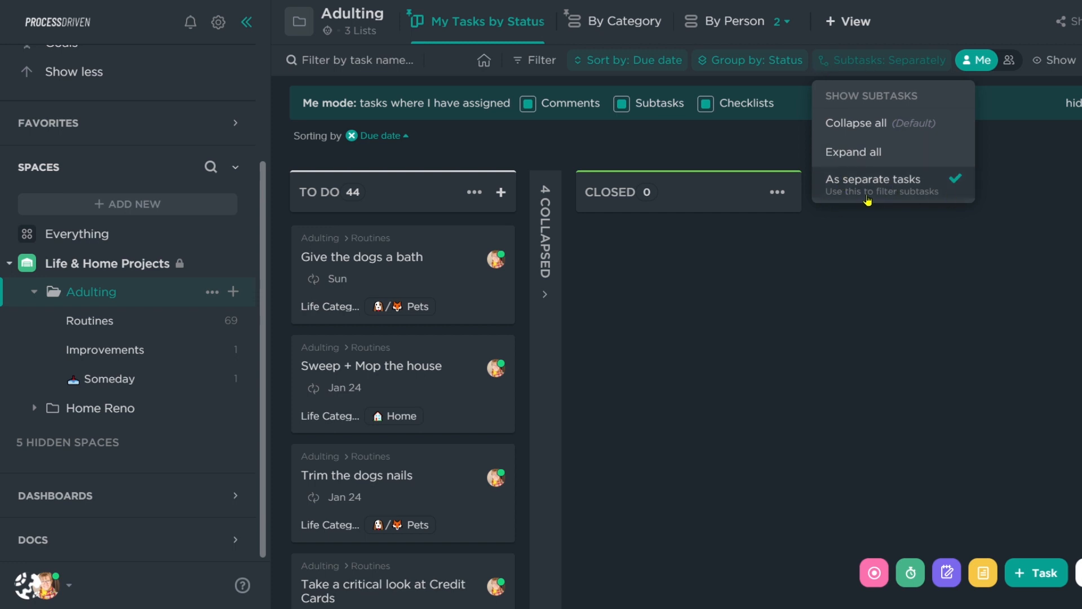
mouse_move(828, 345)
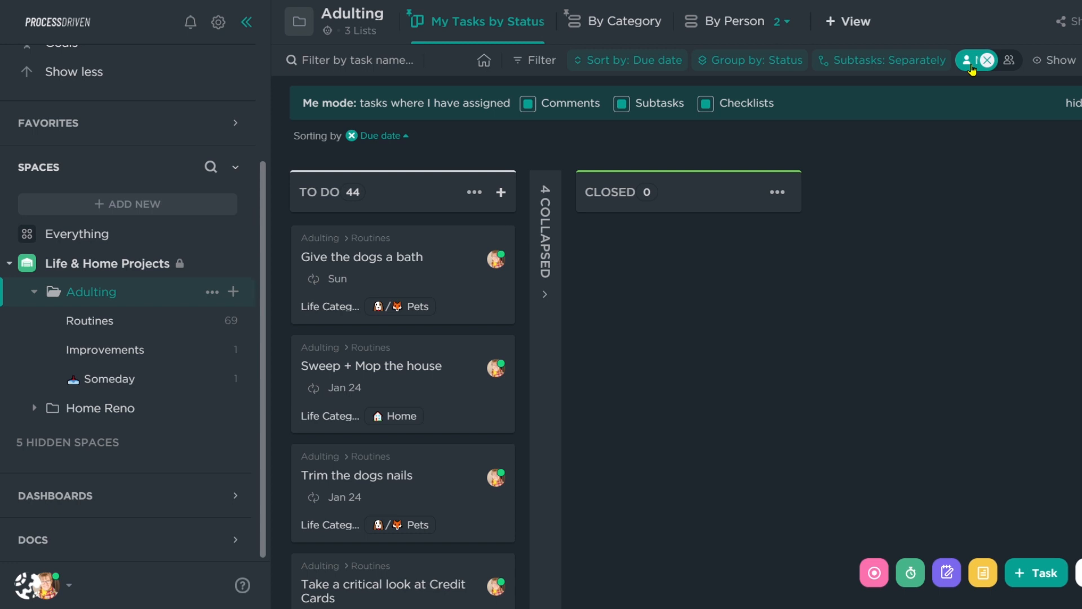
mouse_move(974, 60)
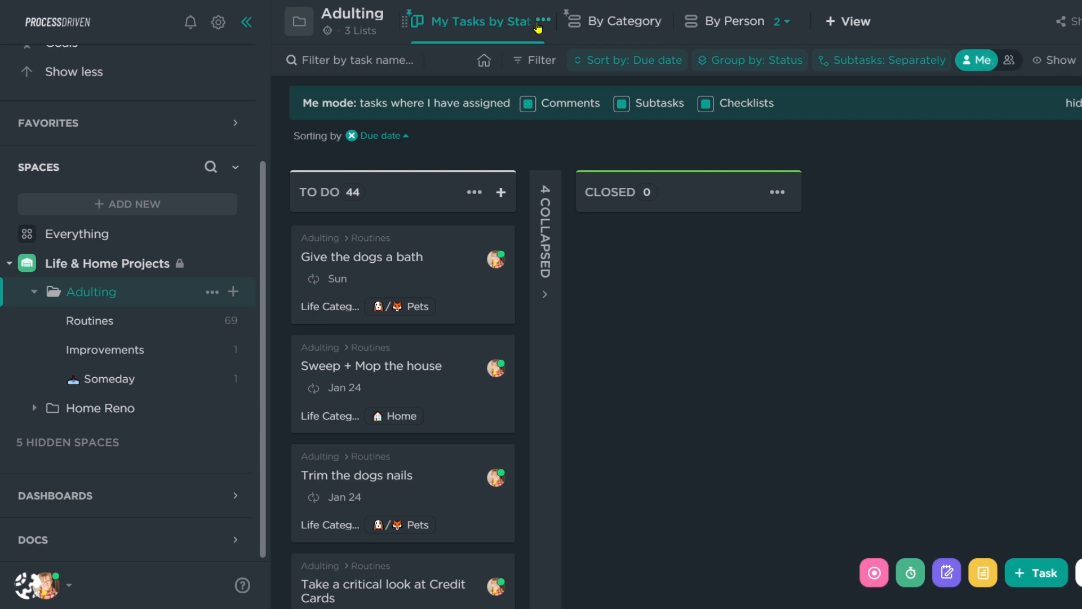
left_click(544, 21)
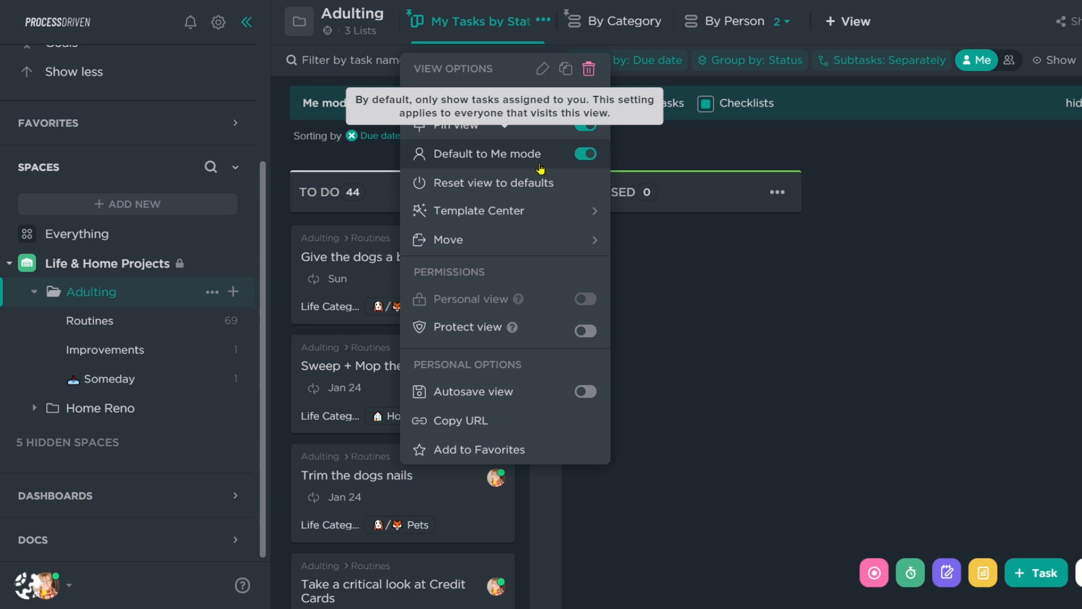
mouse_move(533, 168)
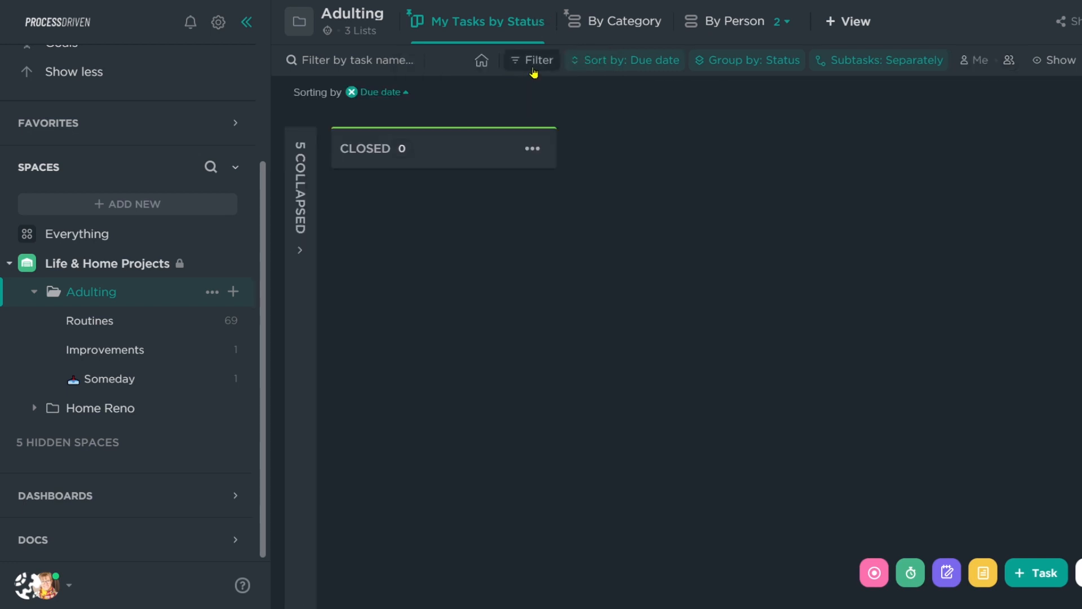
Filter the Adulting status board by Assignee set to Me Mode.
left_click(532, 60)
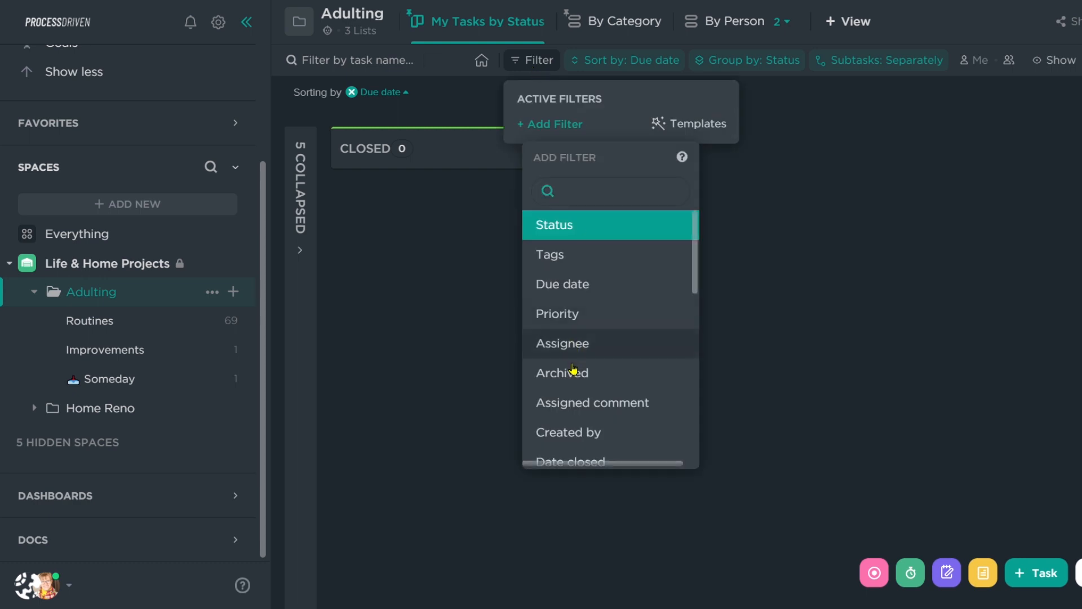
left_click(561, 342)
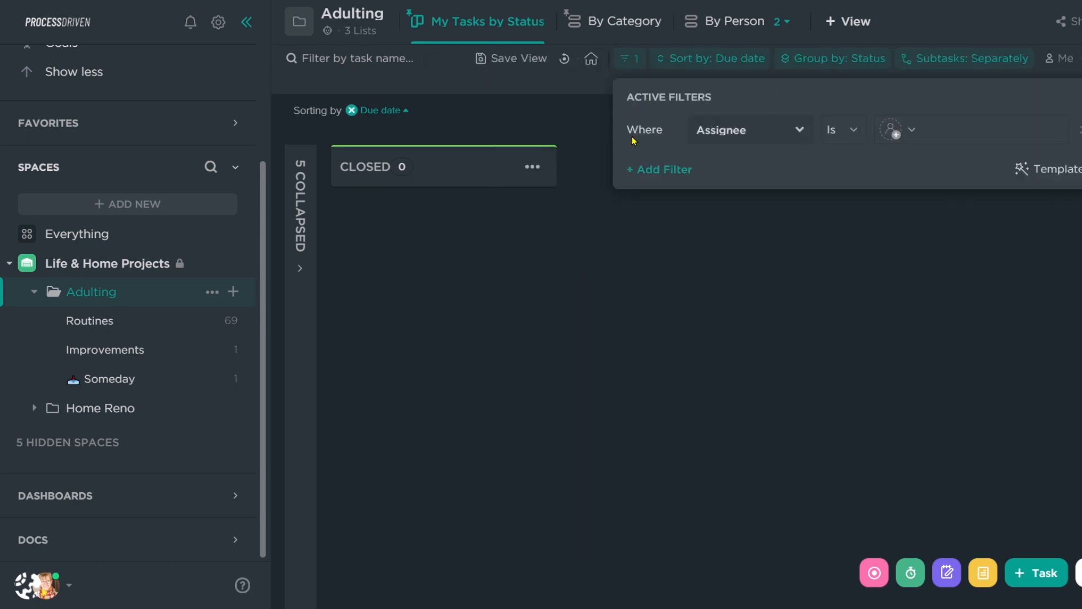
left_click(901, 130)
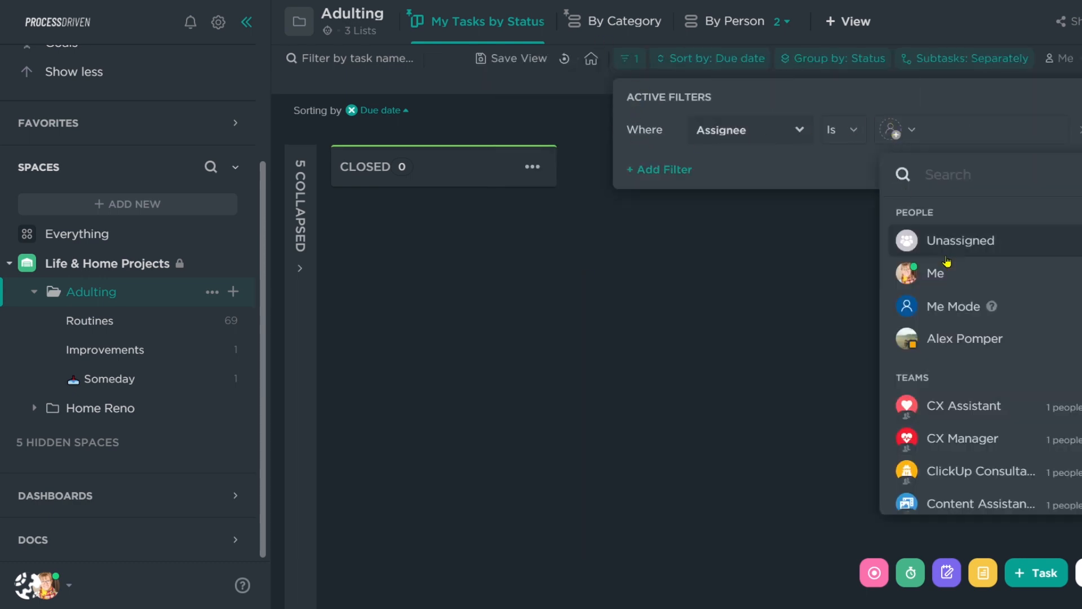
left_click(829, 263)
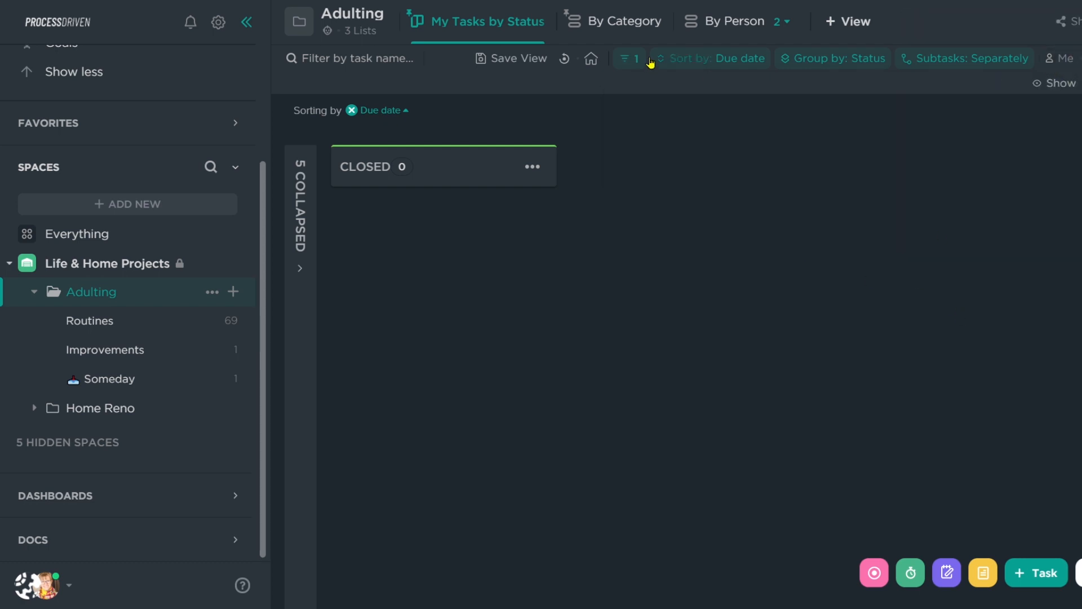
left_click(300, 269)
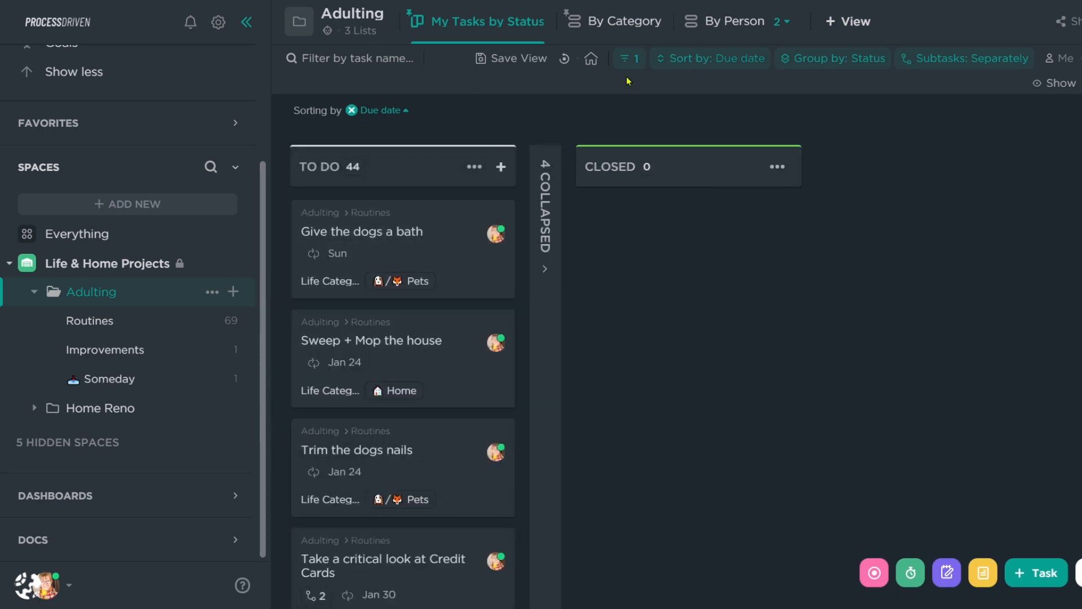
Review the active Assignee filter, then dismiss the filters panel.
left_click(627, 57)
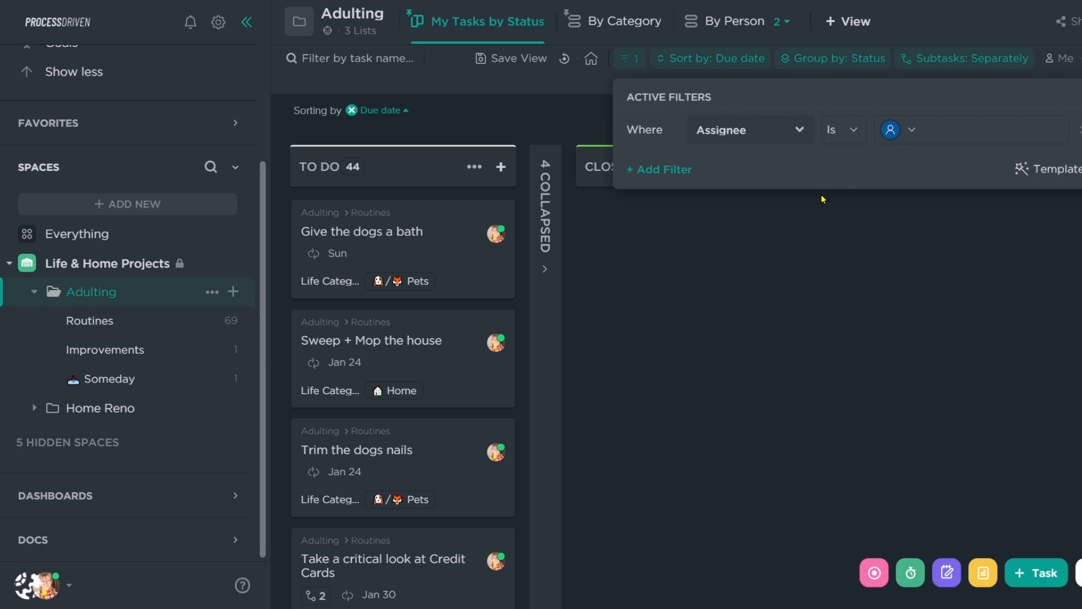
mouse_move(253, 55)
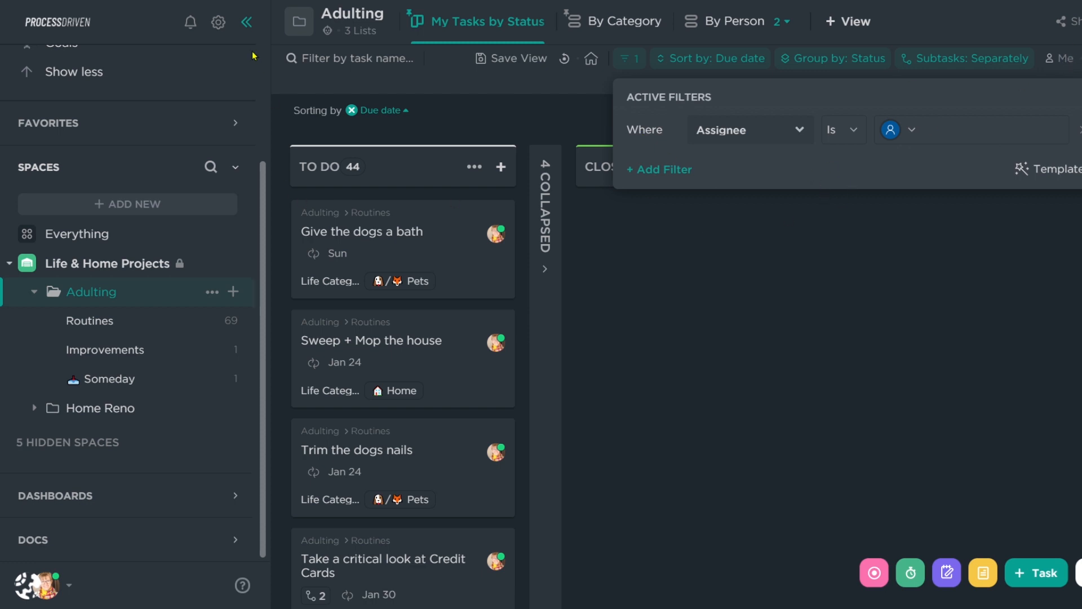
mouse_move(763, 387)
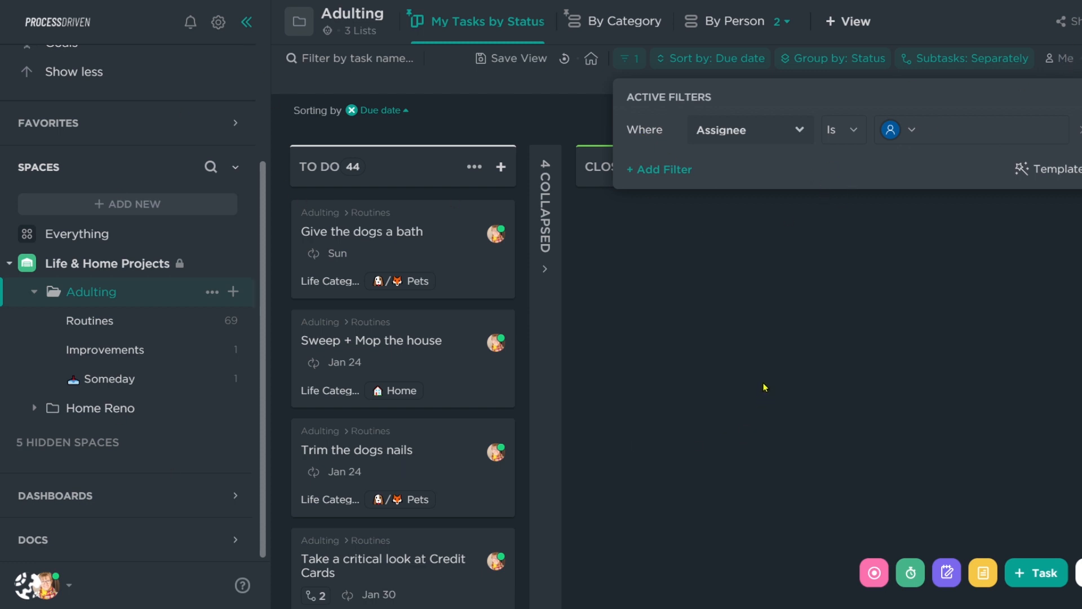
left_click(512, 57)
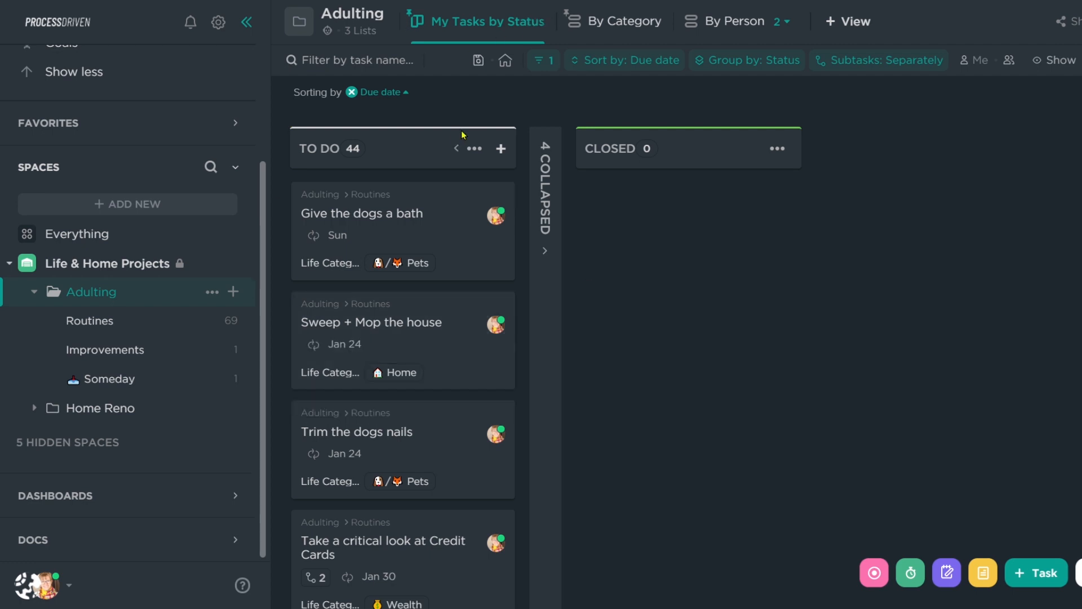
Switch to the By Category list and confirm grouping by Life Category.
left_click(614, 21)
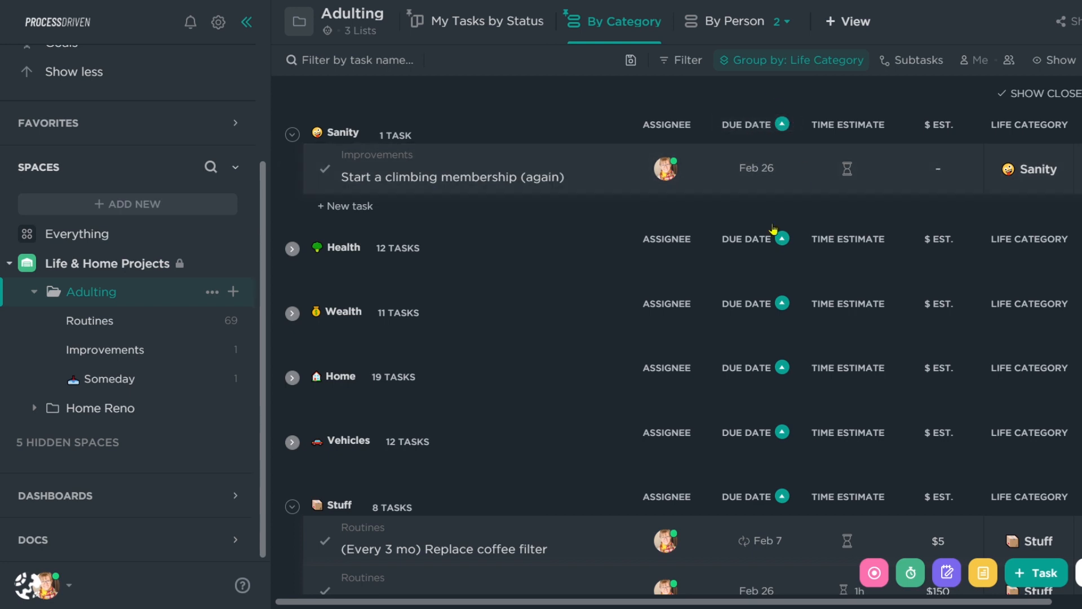
mouse_move(829, 74)
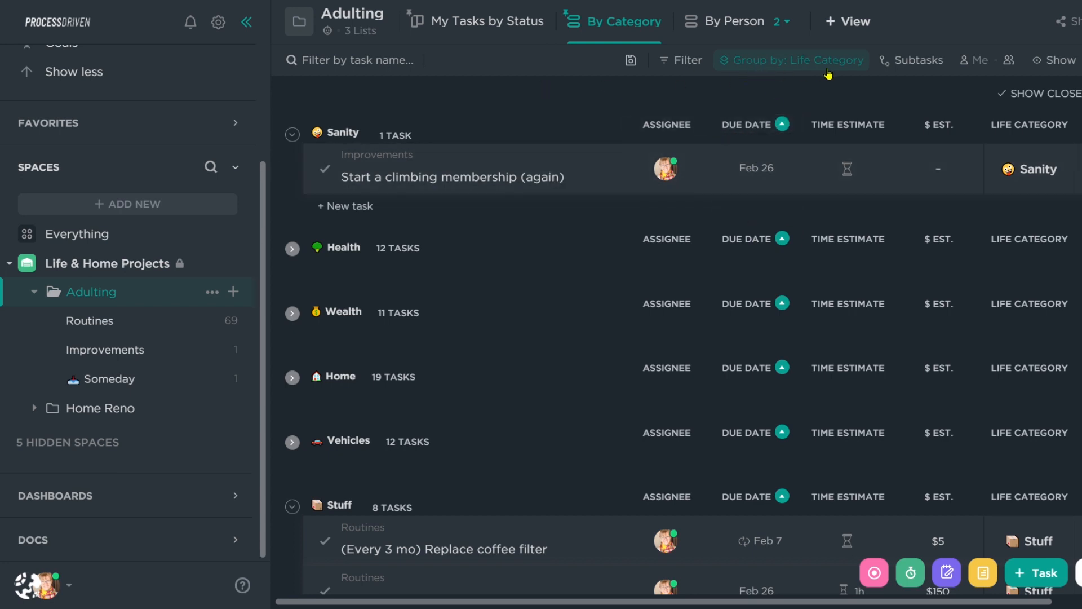
mouse_move(855, 72)
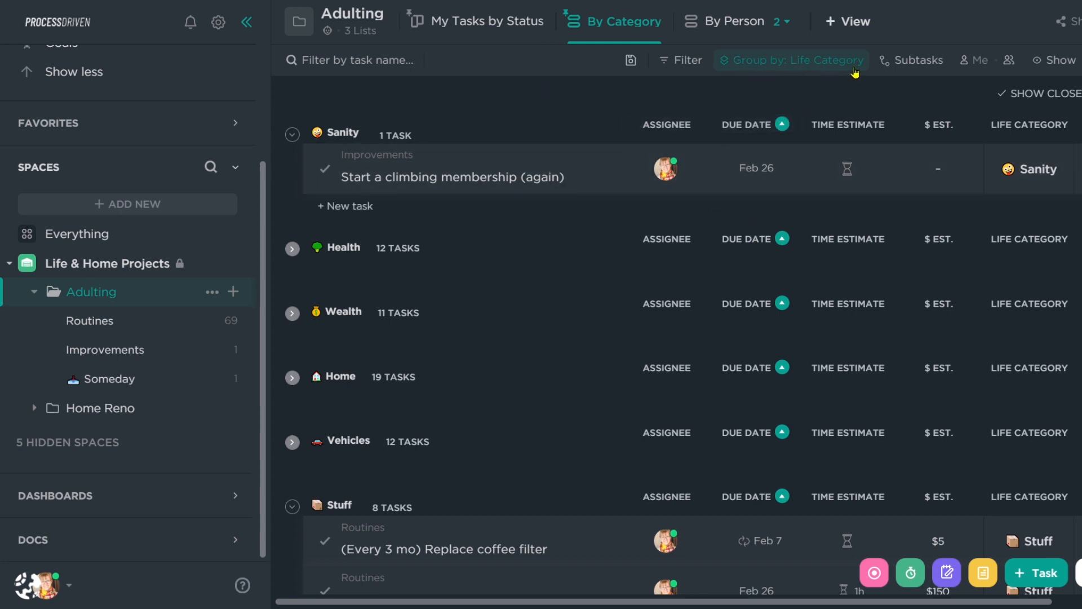
left_click(1030, 170)
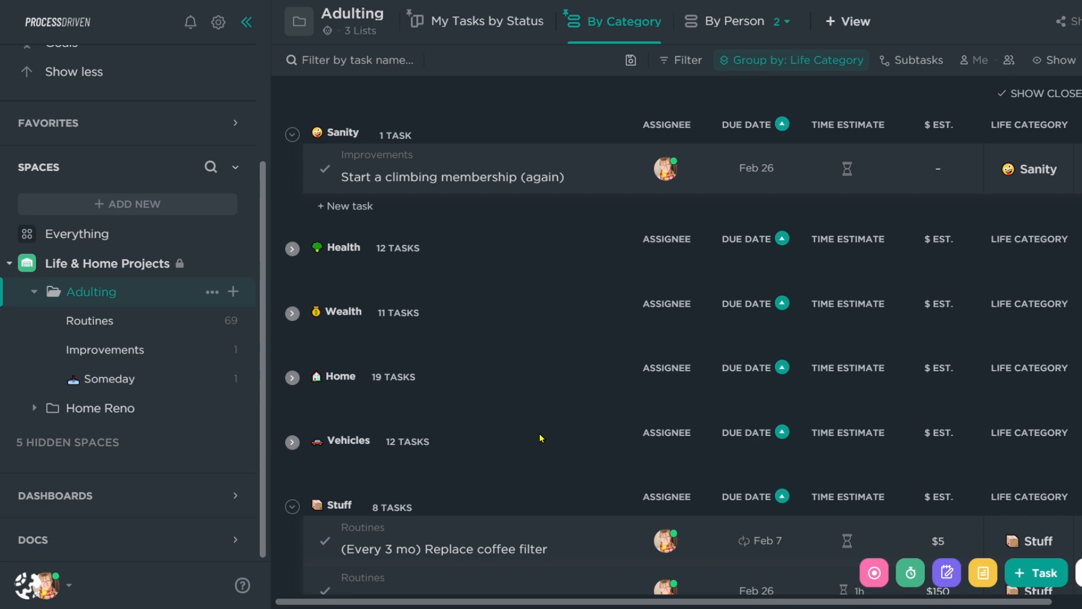
mouse_move(783, 159)
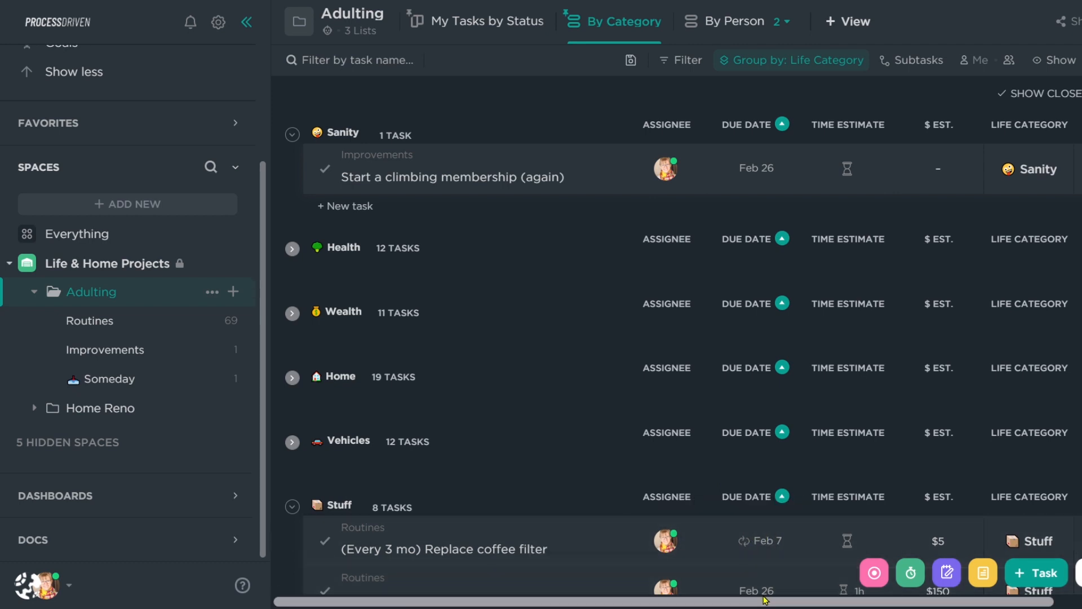
mouse_move(918, 60)
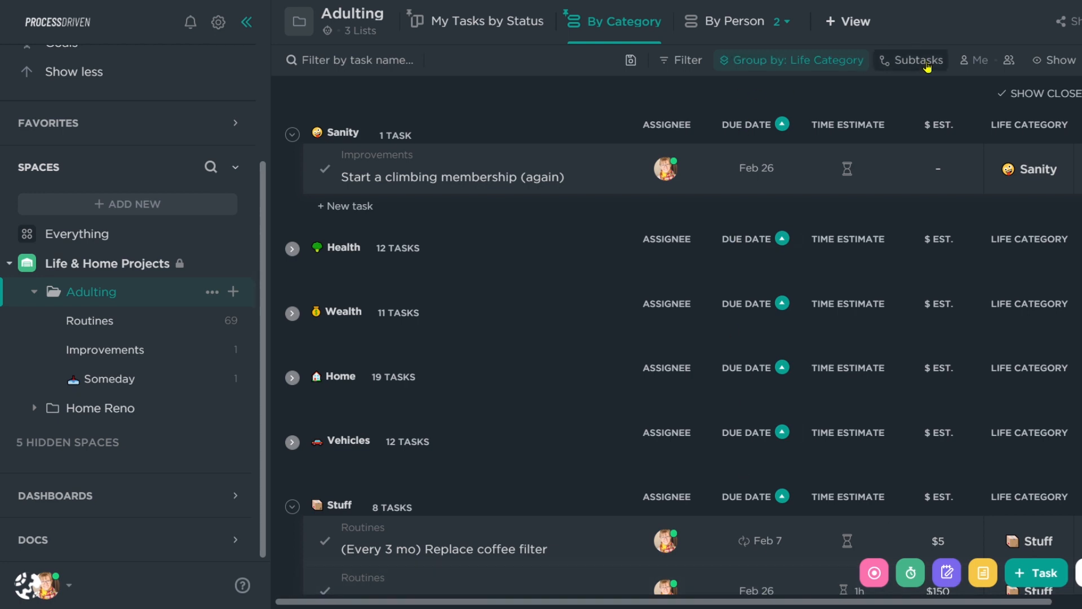
mouse_move(928, 66)
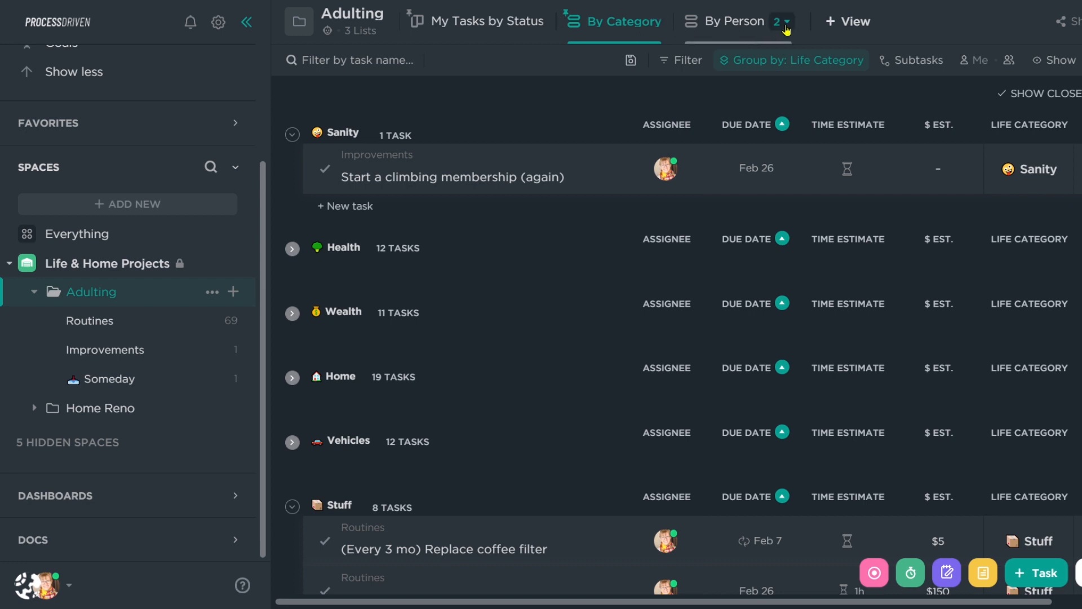
Expand the By Person tab to list its saved views, By Person and Missing Date.
left_click(782, 21)
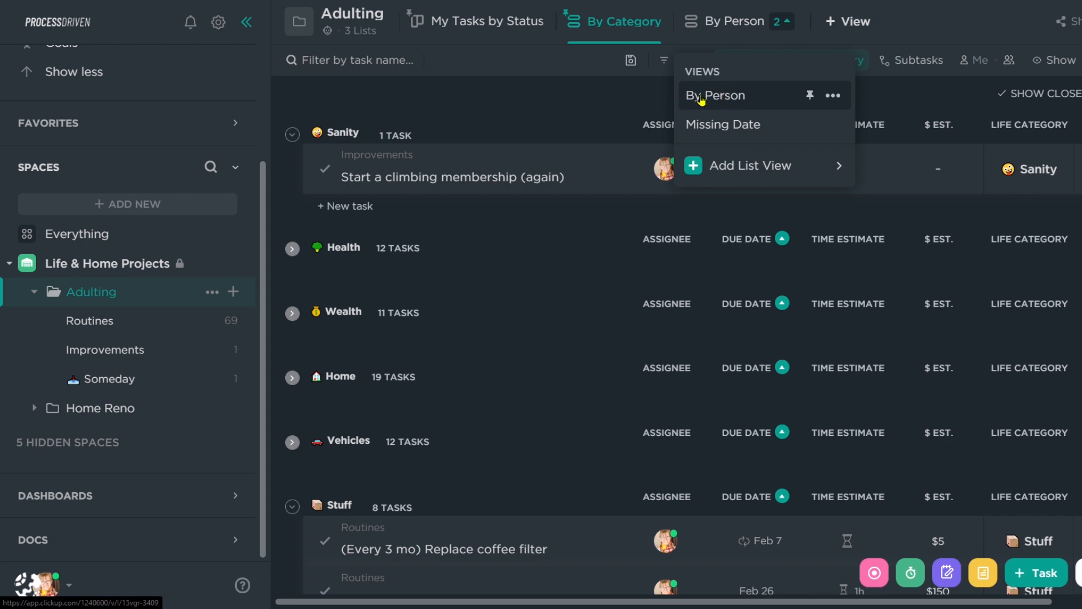
mouse_move(700, 102)
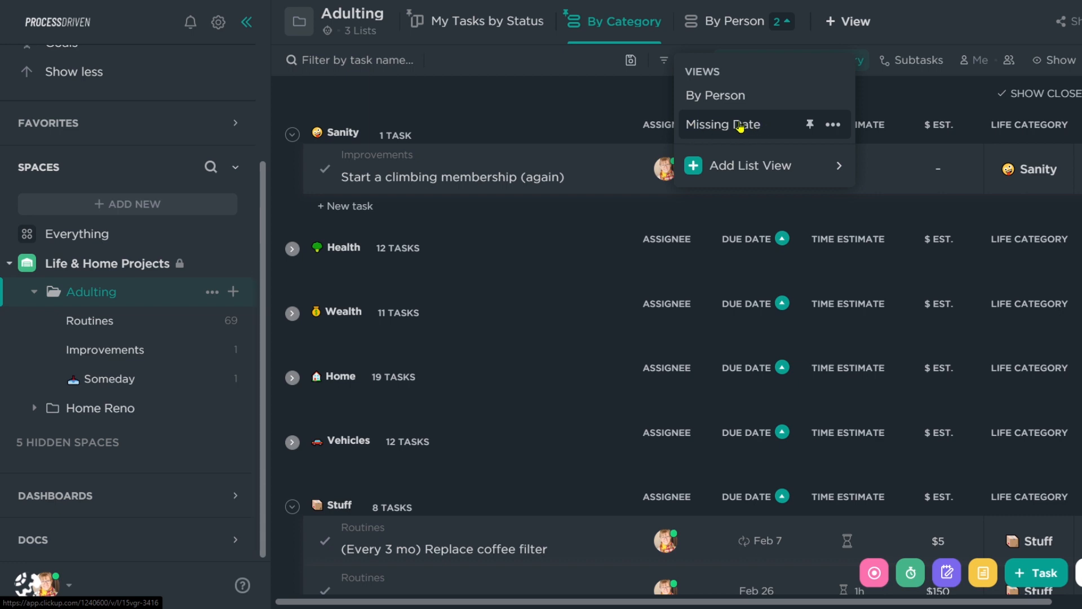
mouse_move(738, 126)
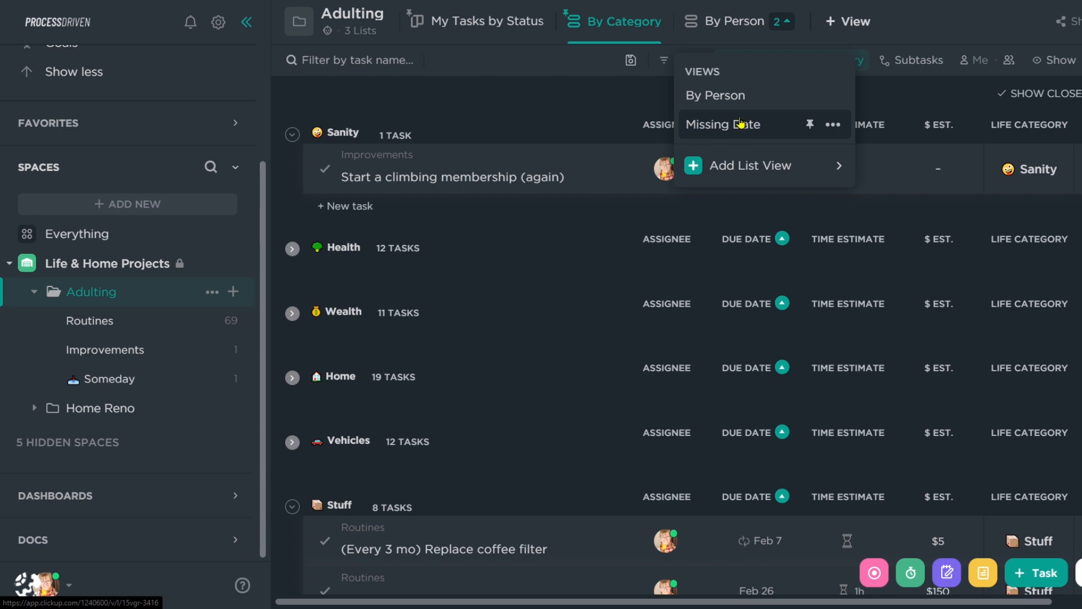
mouse_move(738, 124)
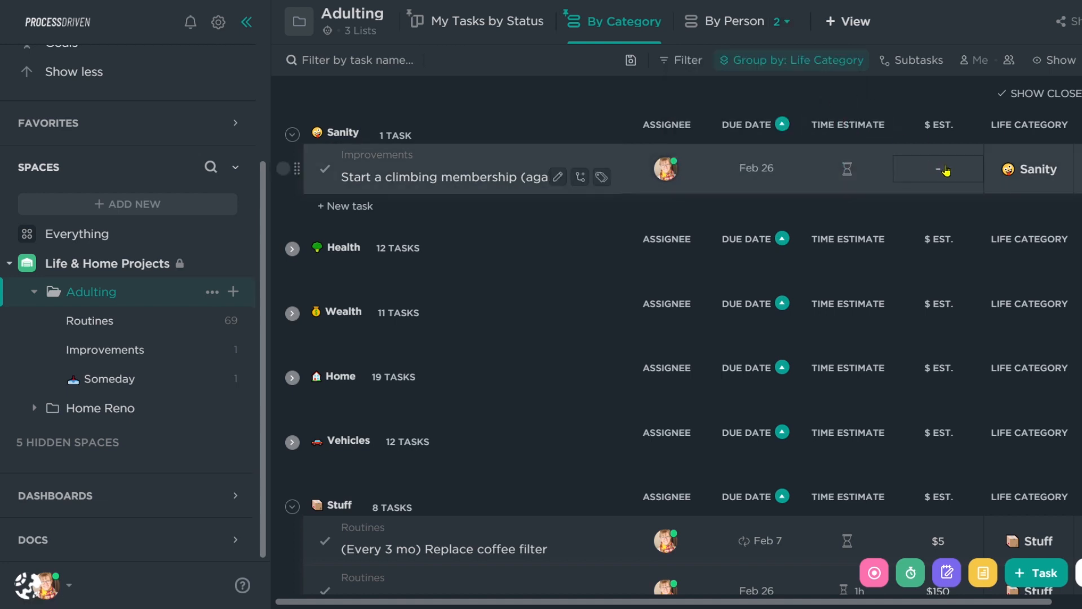
mouse_move(870, 88)
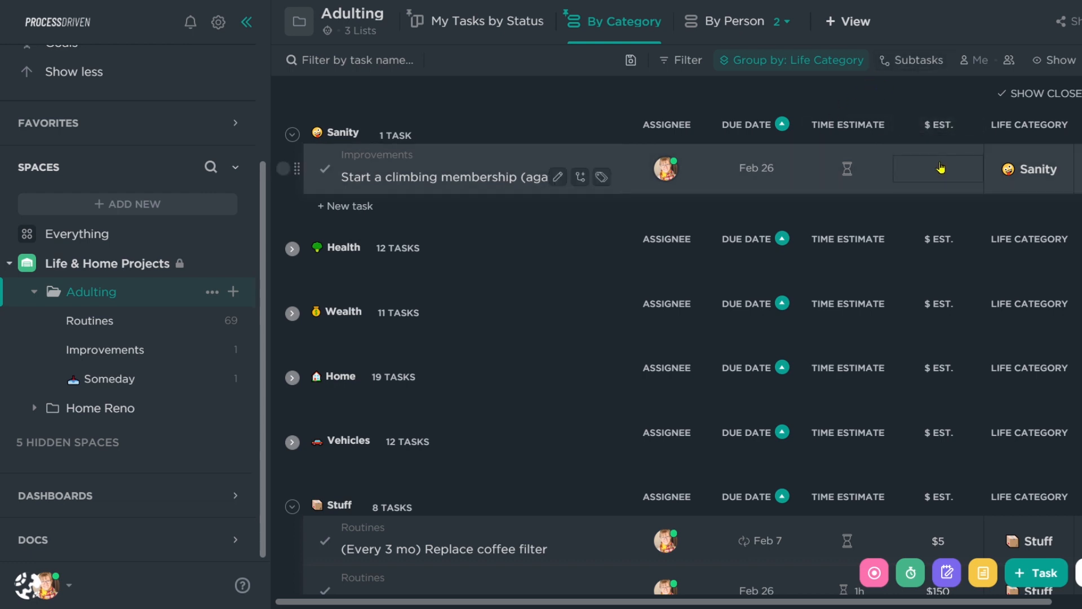
mouse_move(847, 169)
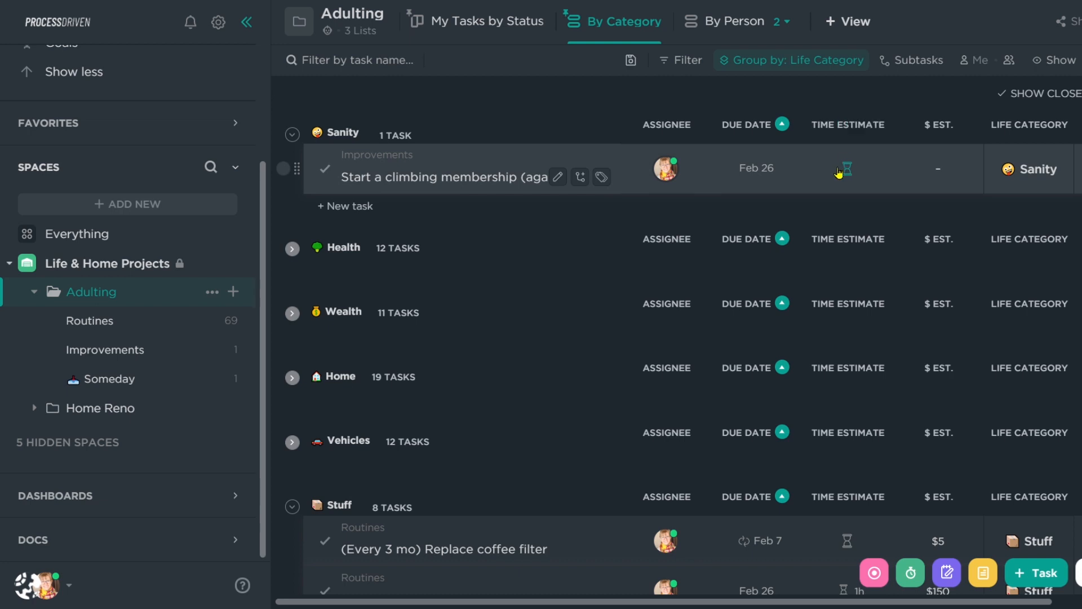
mouse_move(541, 474)
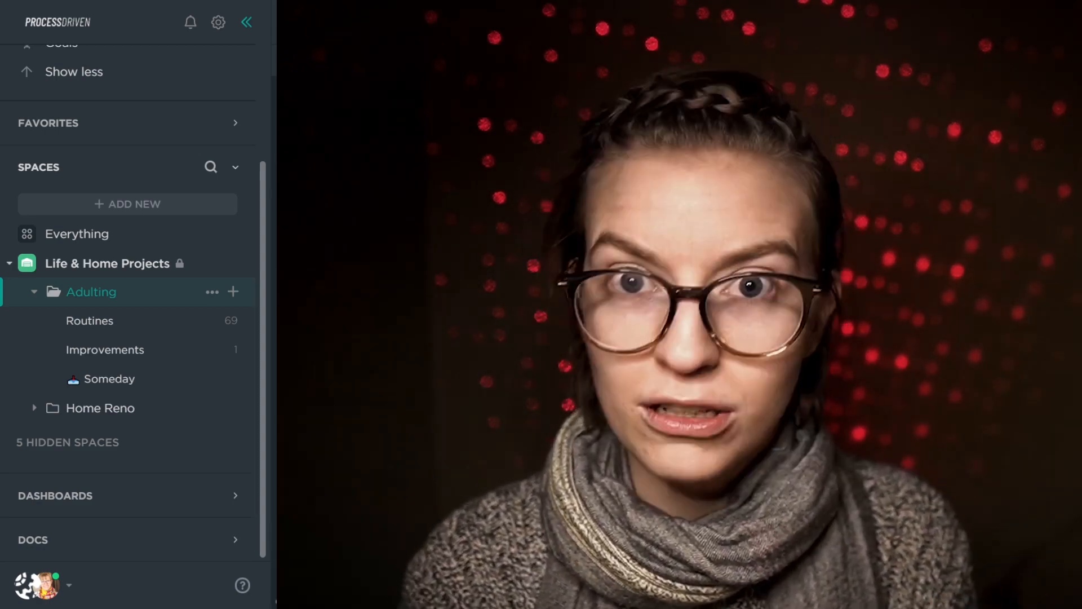
Reach the Life & Home Projects space's ClickApps panel and reveal all enabled apps.
left_click(92, 291)
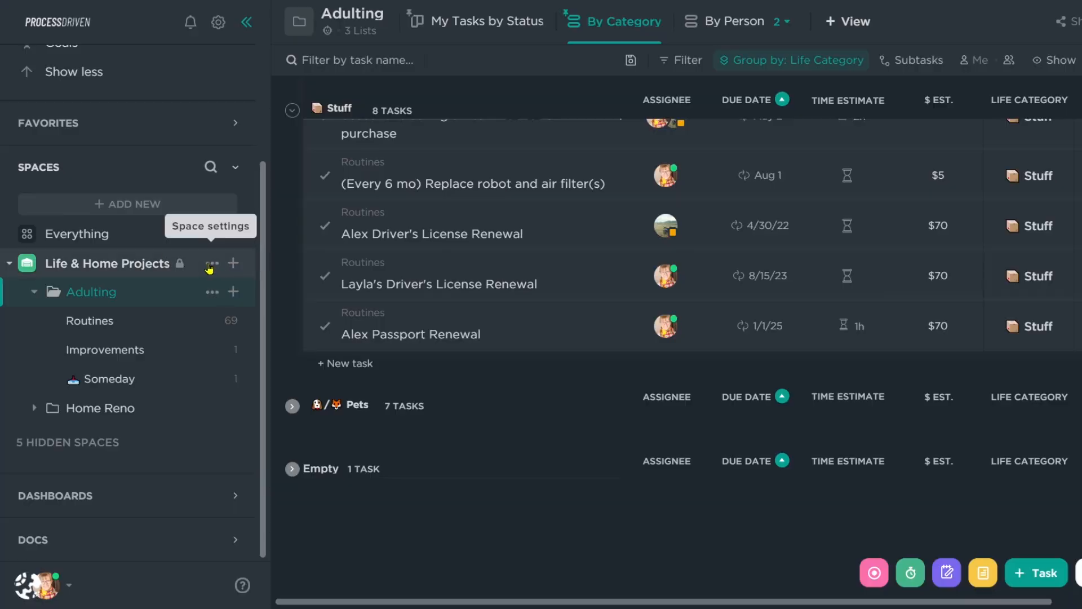
left_click(211, 263)
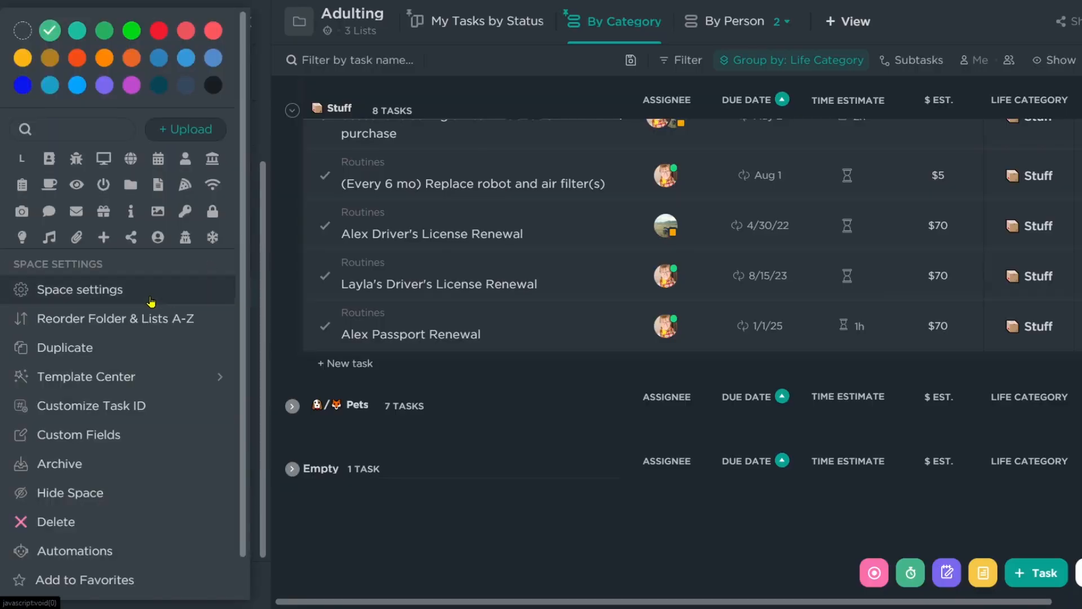
left_click(80, 289)
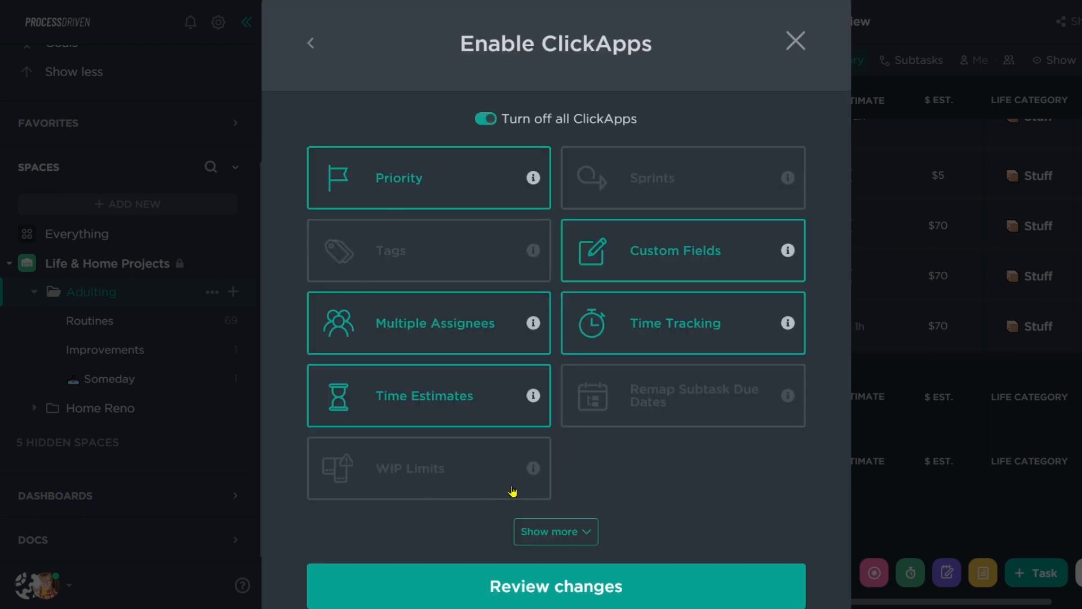
left_click(555, 530)
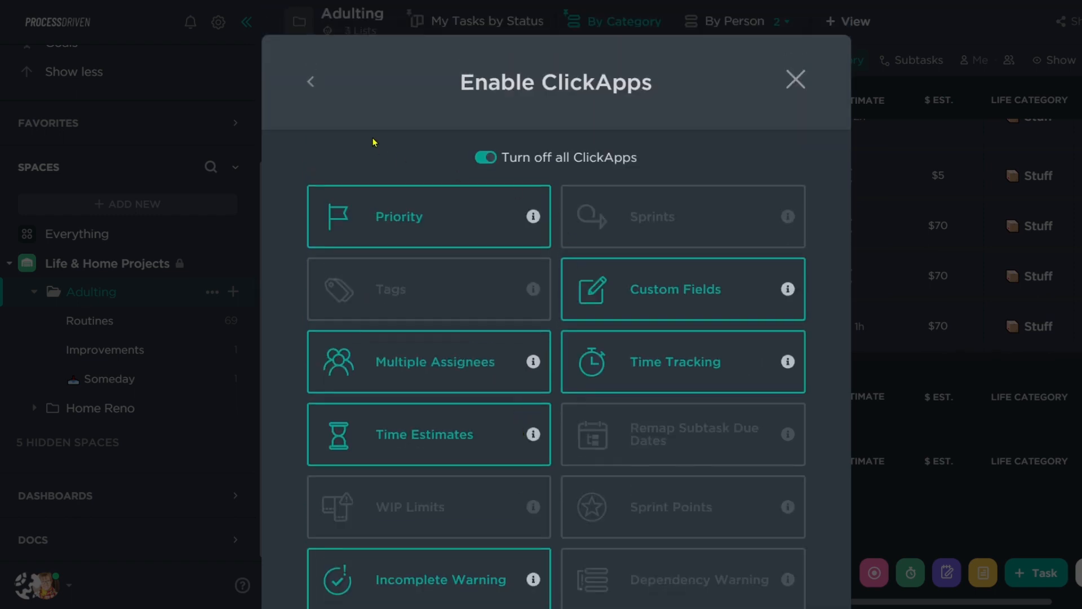
Return to Edit Space and save the settings with six ClickApps enabled.
left_click(310, 81)
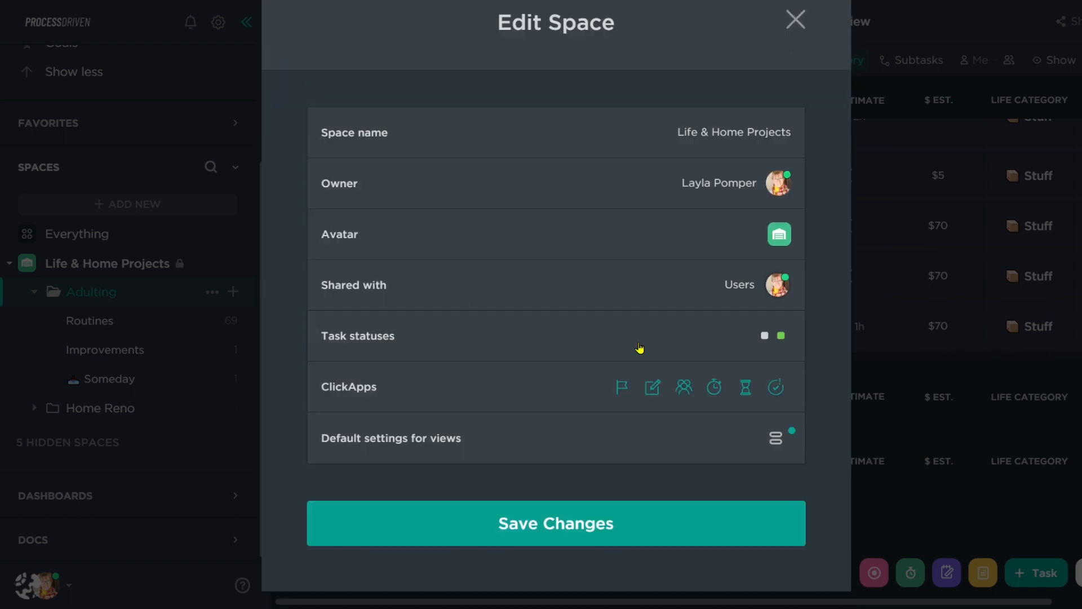
mouse_move(589, 396)
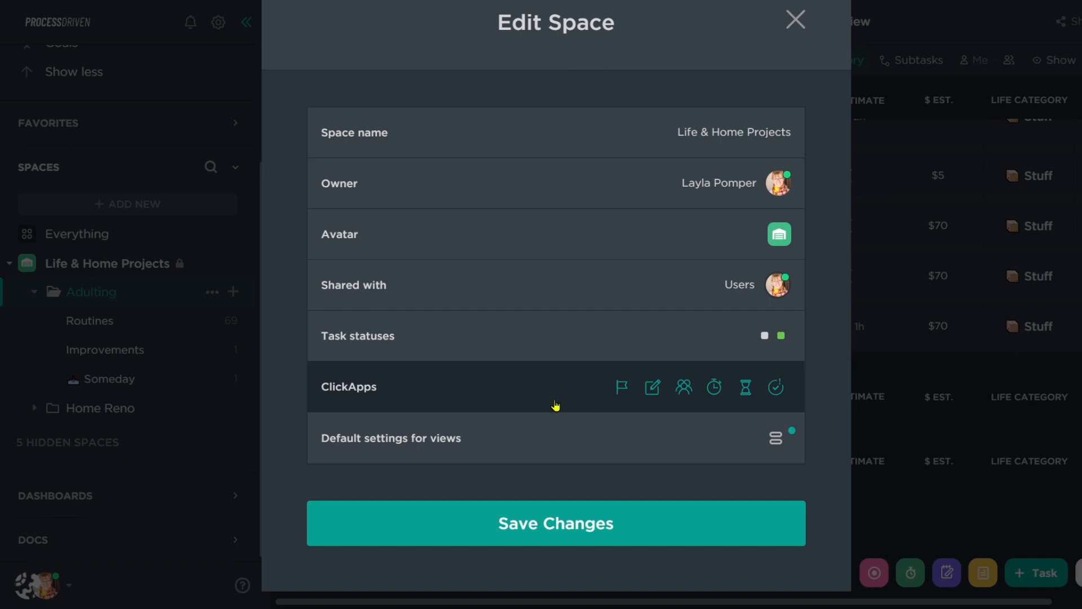
mouse_move(556, 523)
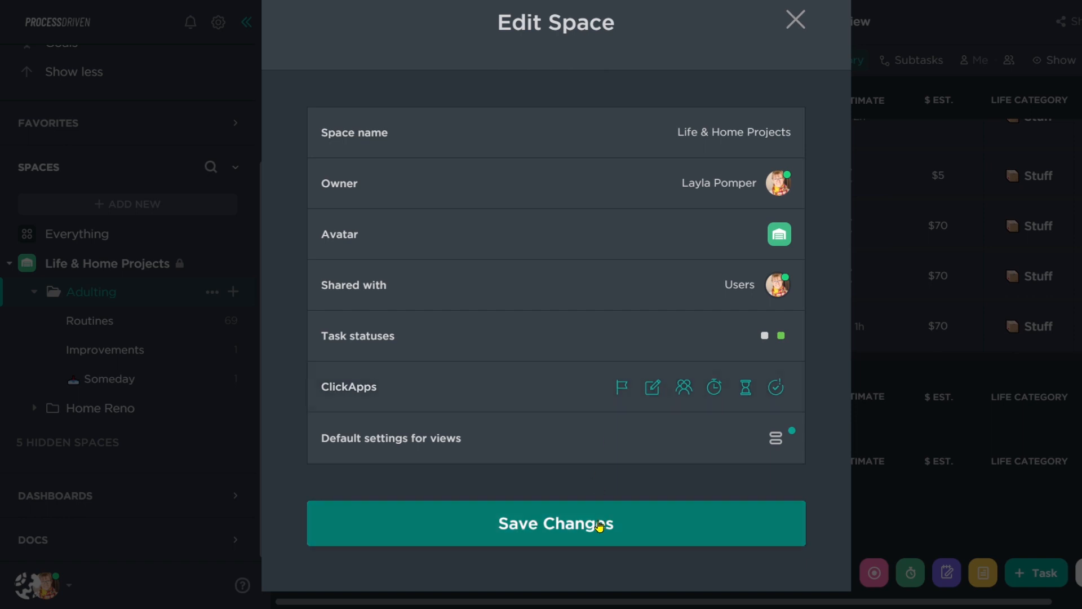
left_click(555, 523)
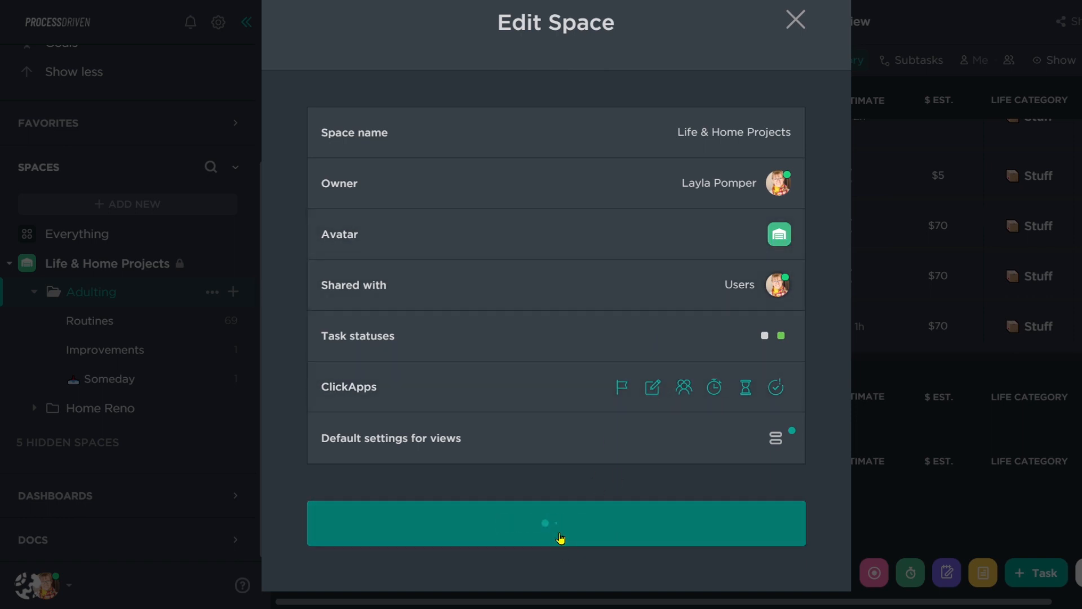
left_click(556, 522)
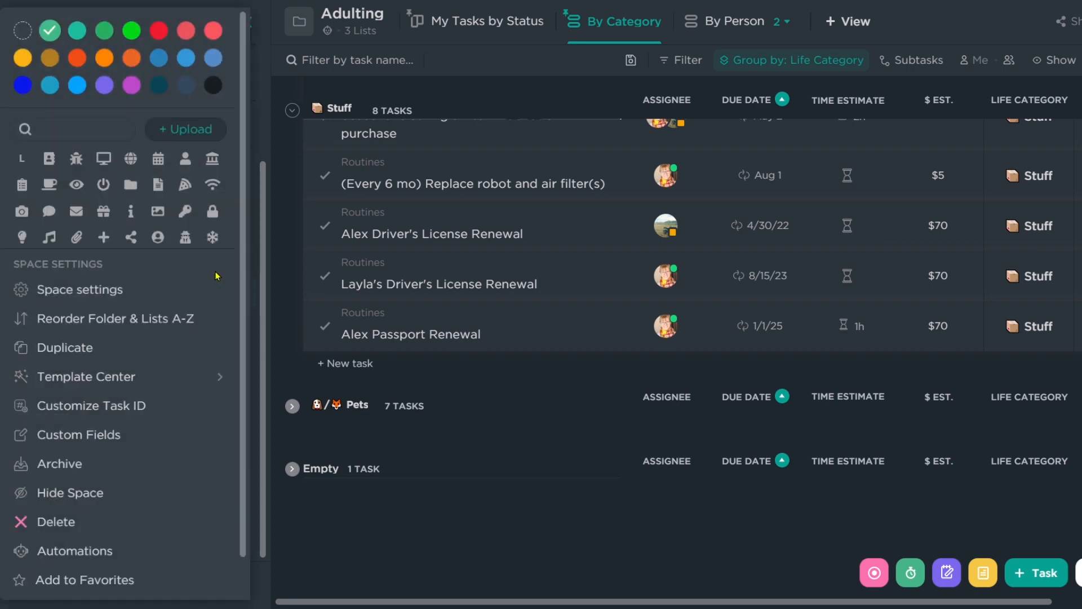
mouse_move(69, 493)
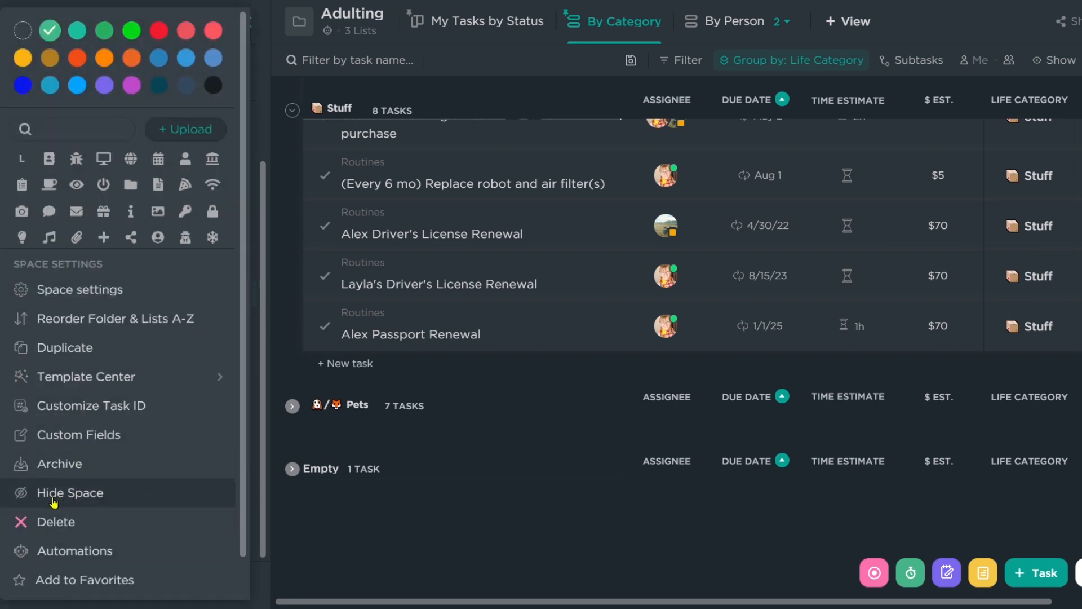